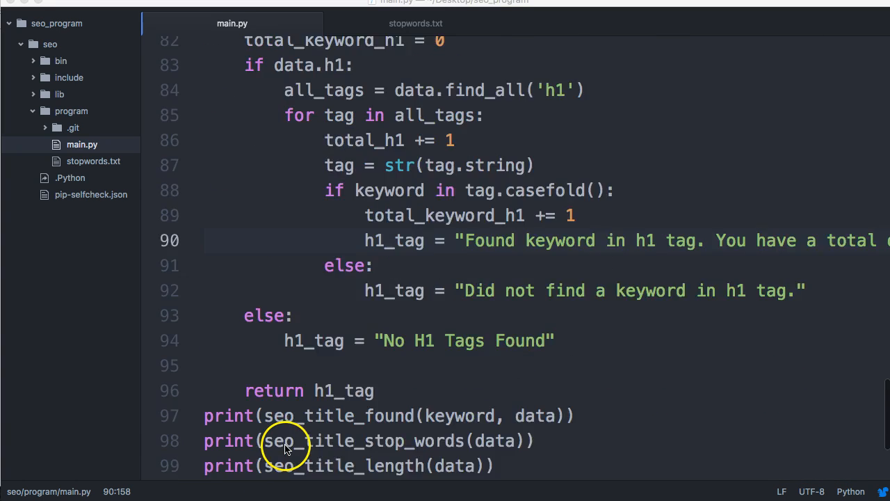
Step: Scroll main.py, then bring up Terminal showing the last run ending with the h1 result
scroll("down", 3)
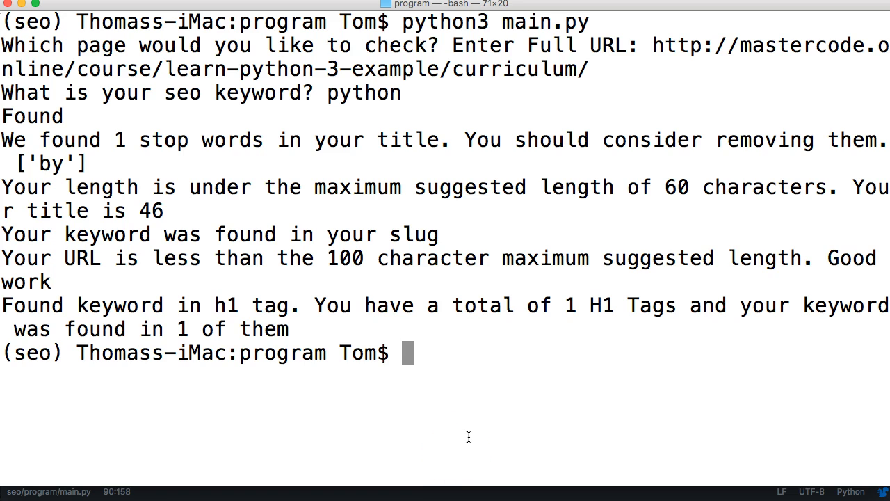
Step: Stage all changes and commit them with the message "url length"
type("git add .")
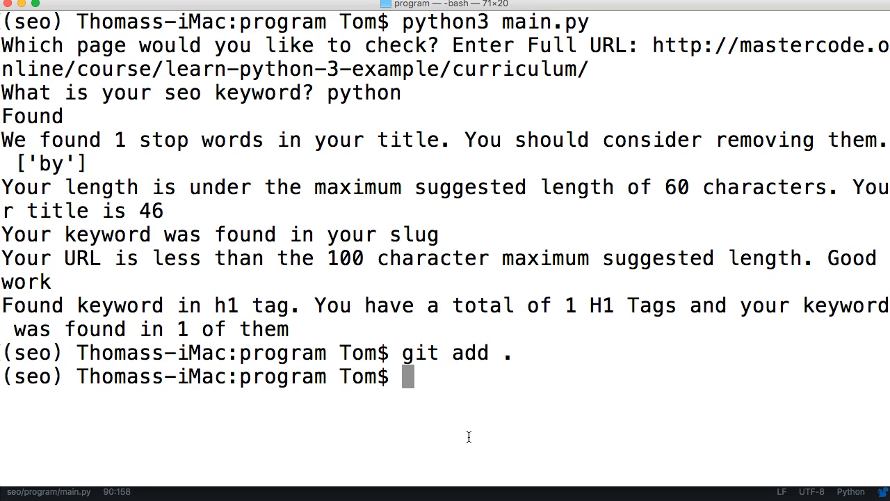
type("git com")
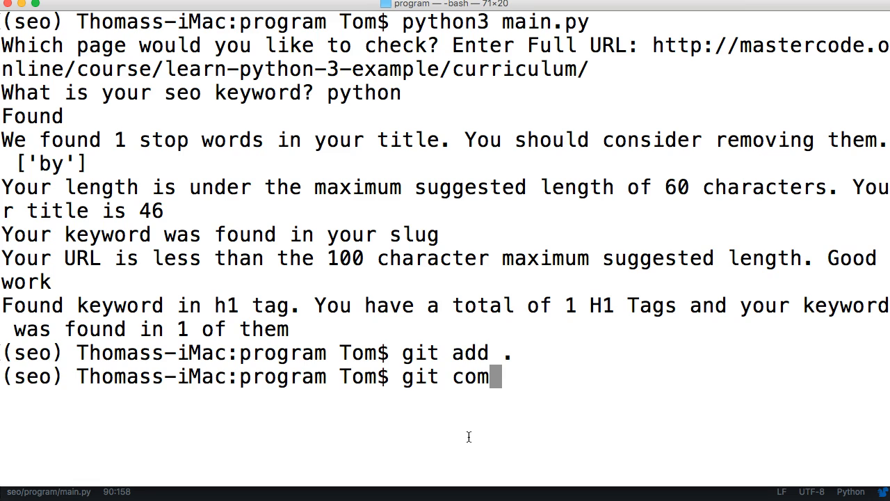
type("mit -m")
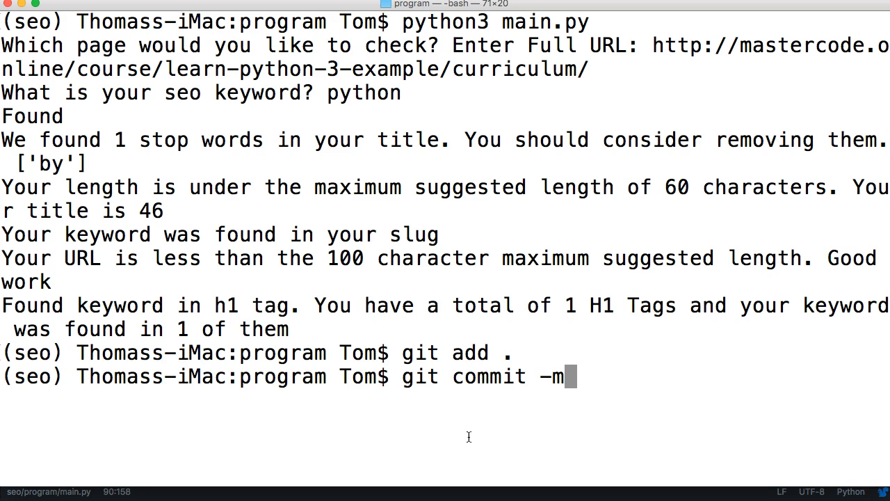
type("\"")
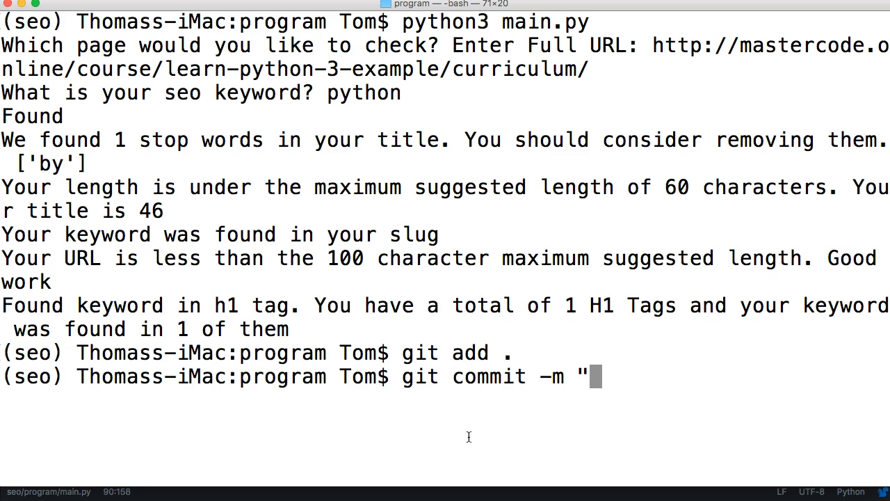
type("url")
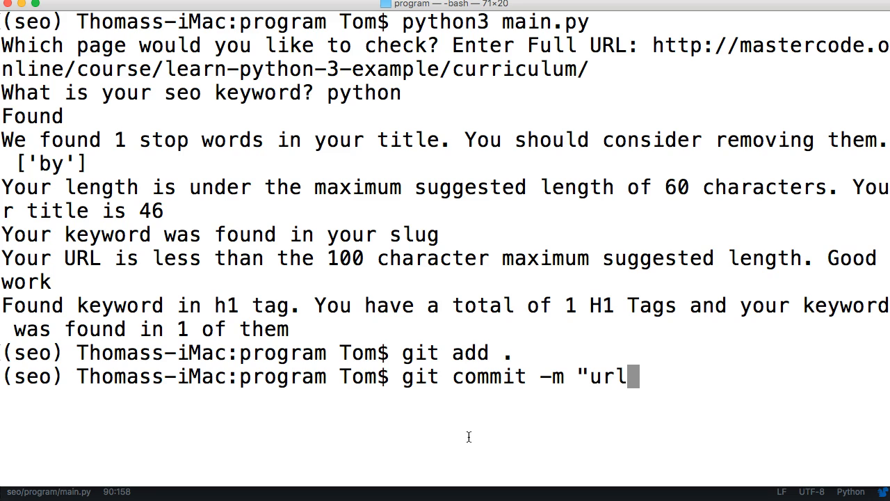
type("length\"")
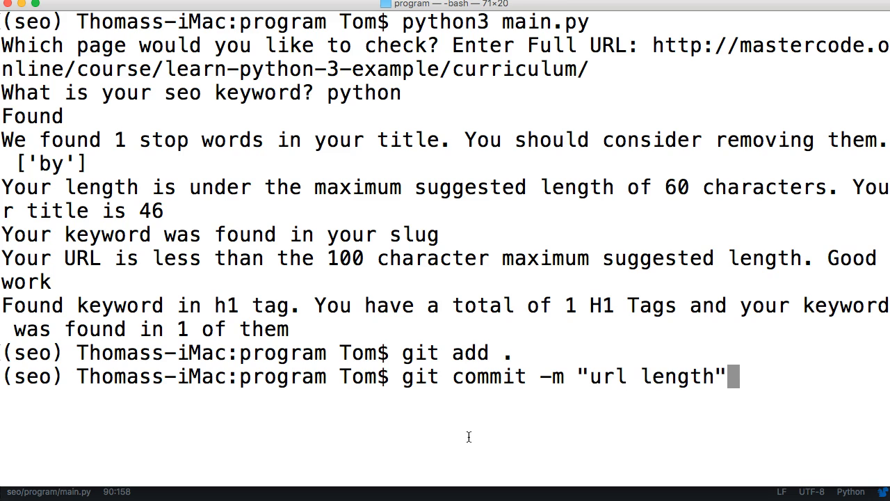
key("Return")
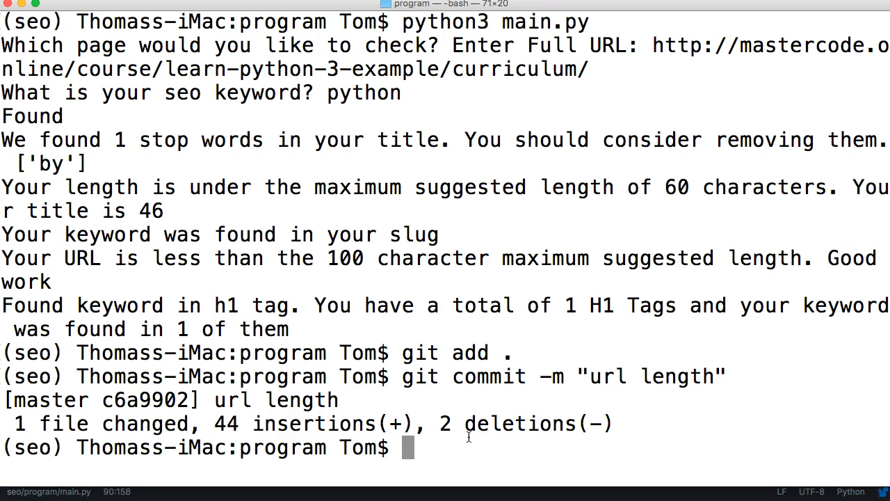
mouse_move(496, 464)
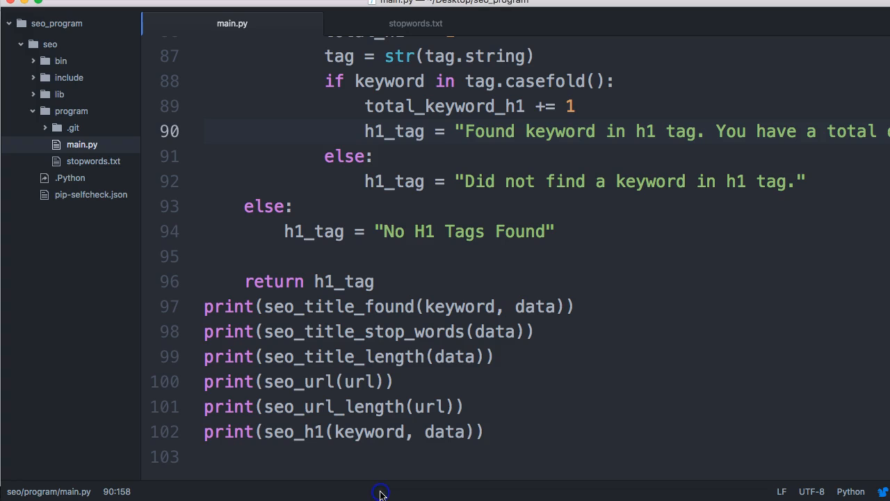
mouse_move(379, 281)
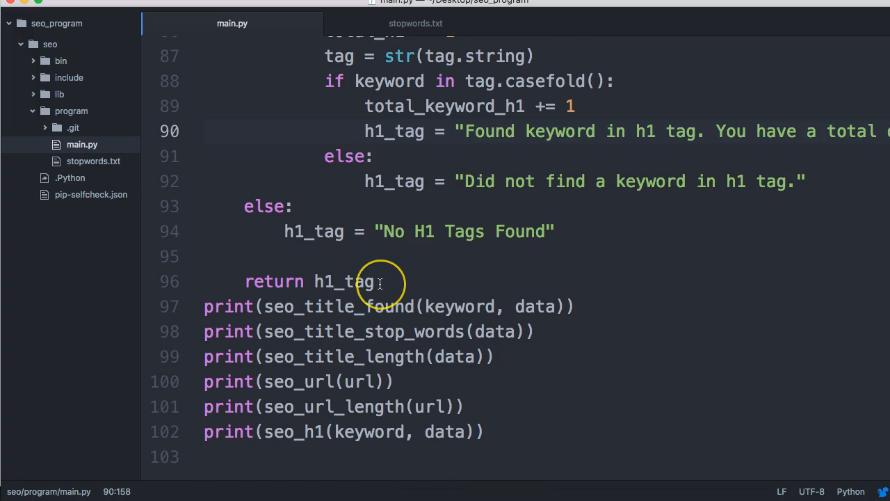
Step: Scroll through the seo_h1 function in main.py to its return h1_tag line
scroll("up", 3)
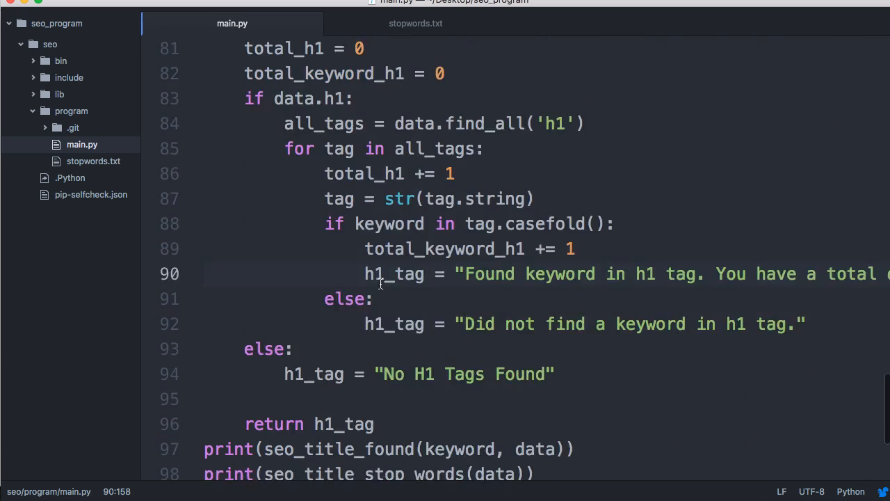
scroll("up", 3)
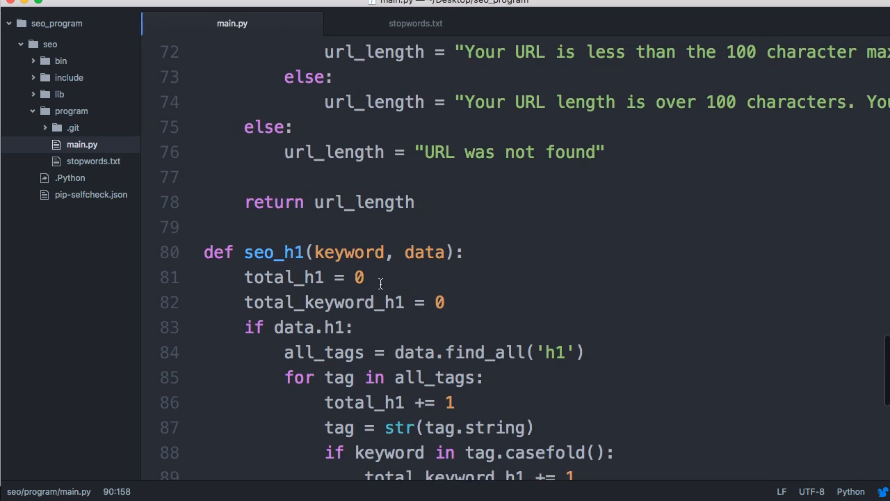
scroll("down", 3)
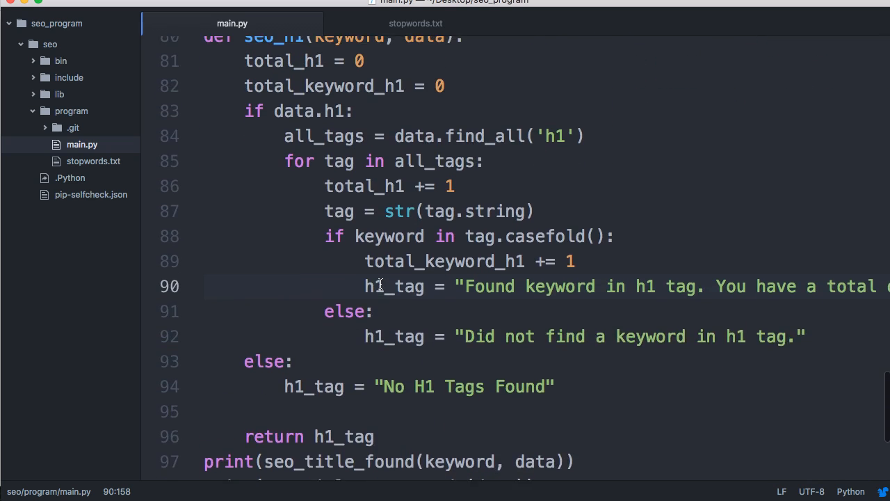
scroll("up", 3)
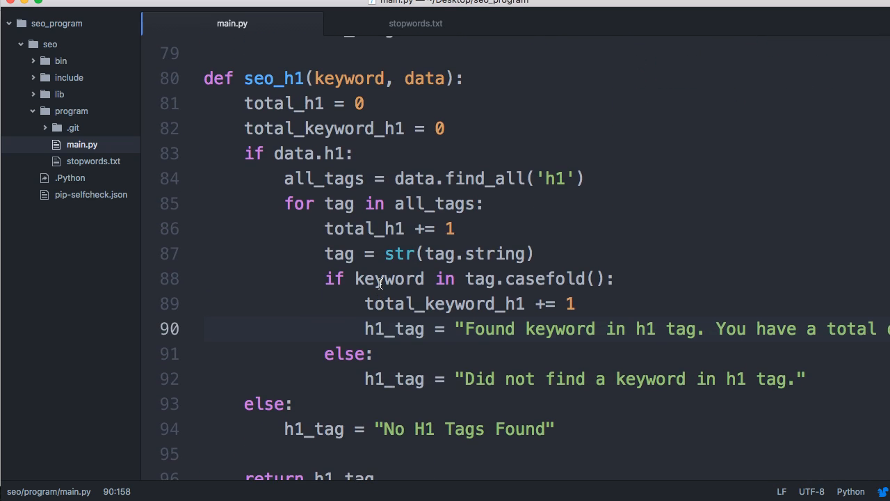
scroll("up", 3)
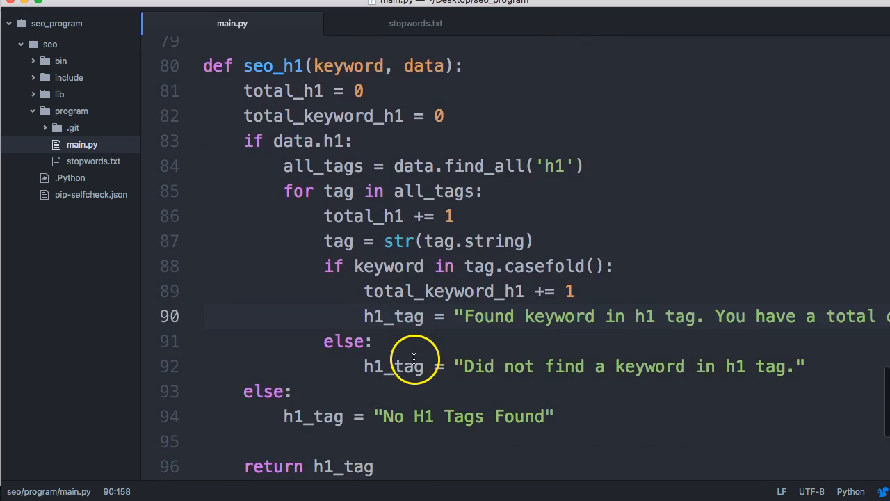
scroll("down", 3)
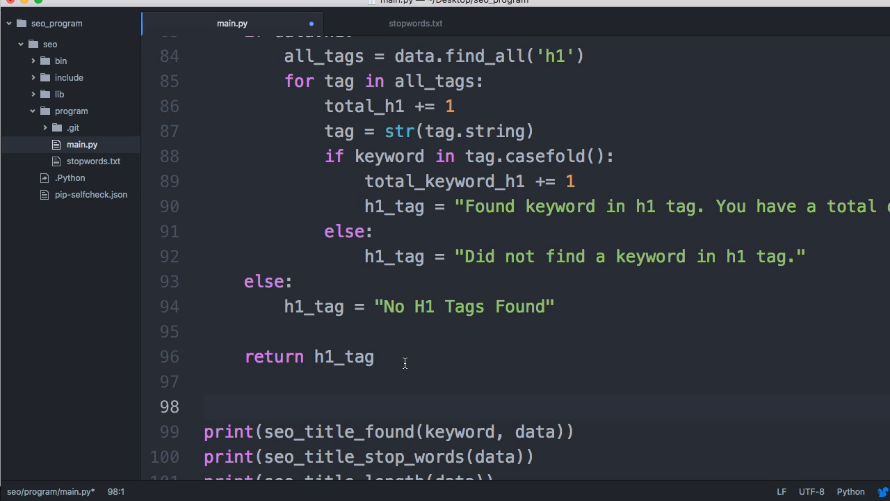
Step: Write the function header def seo_h2(keyword, data)
type("def")
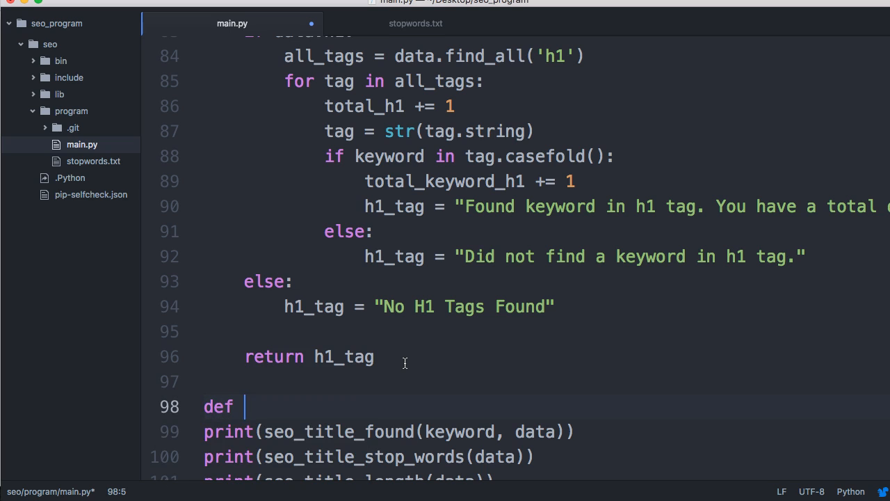
type("seo_h2")
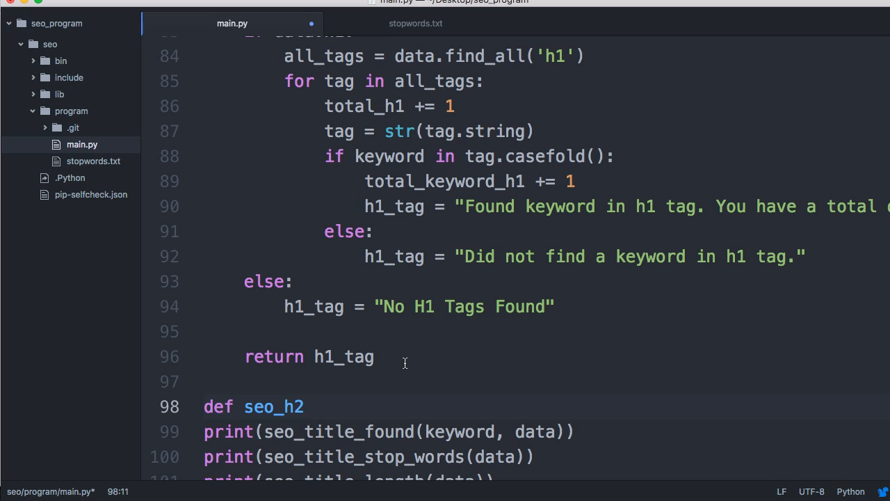
type("()")
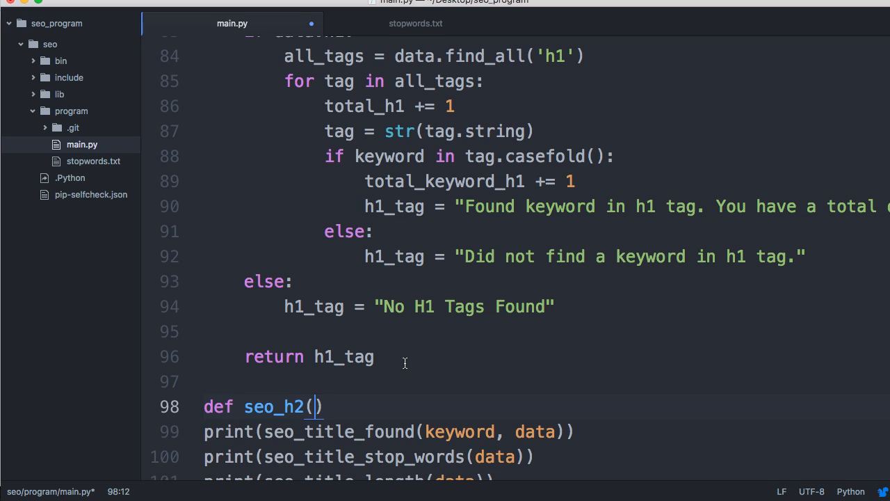
type("keyword, data")
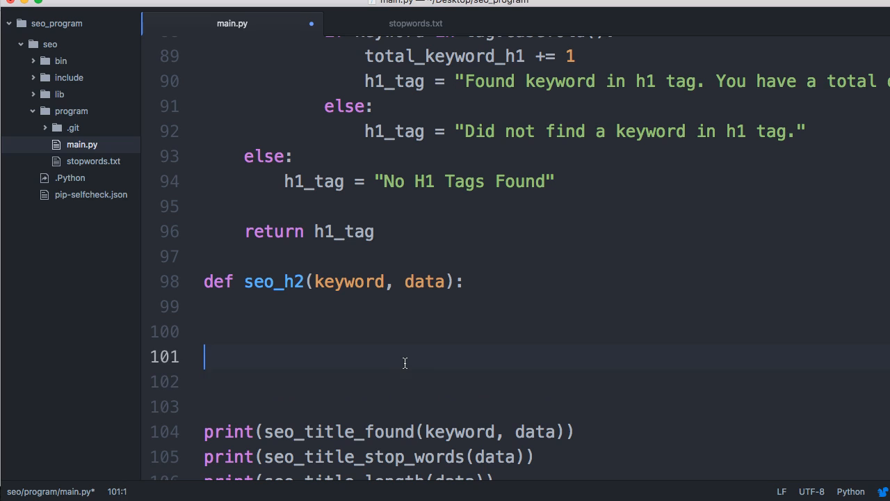
Step: Start the seo_h2 body with an if data.h2: condition
left_click(245, 306)
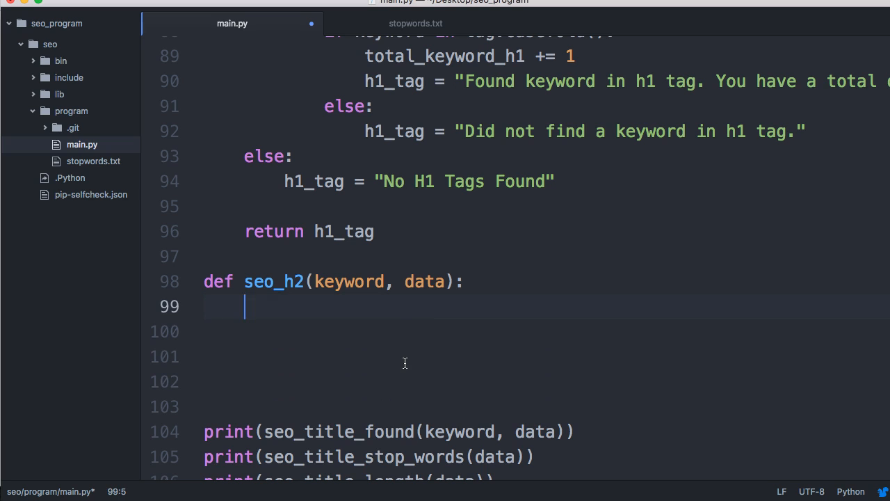
type("i")
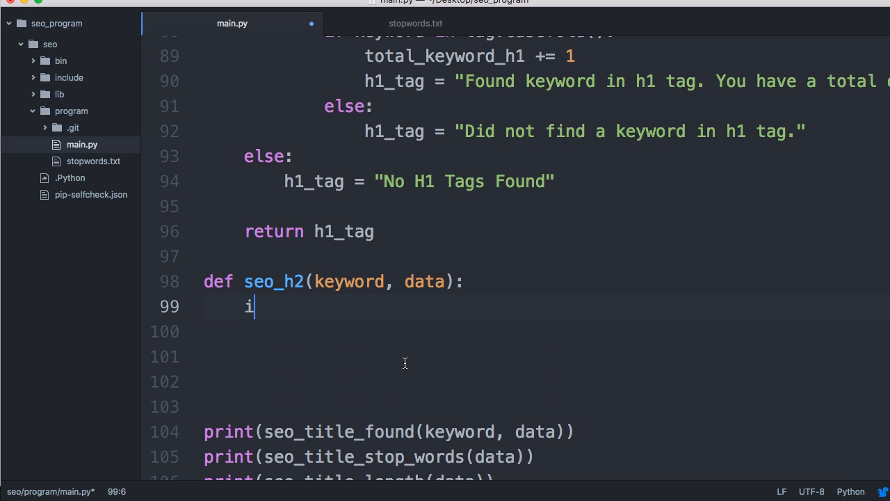
type("f data.h")
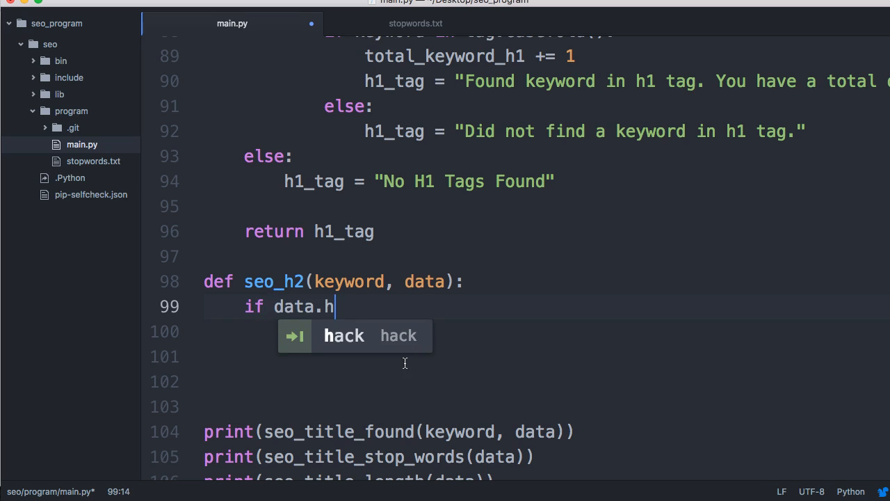
type("2:")
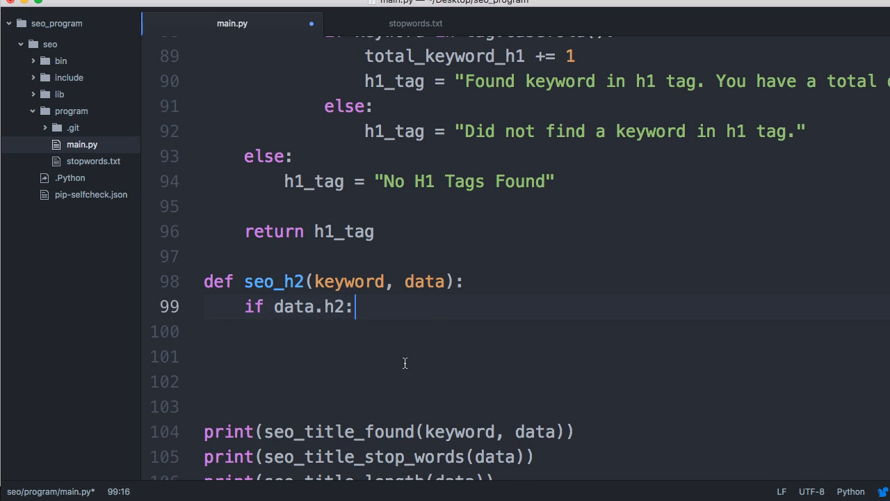
key("enter")
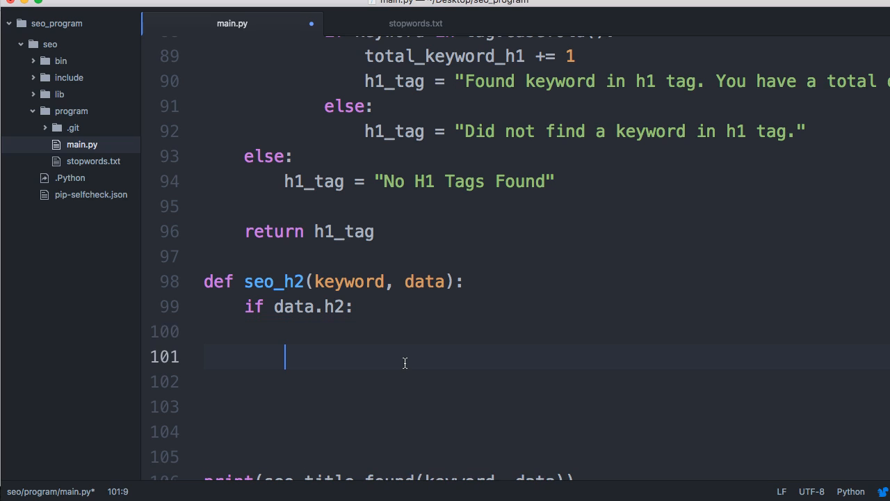
Step: Add an else branch setting h2_tag to 'No h2 tags found. You should have atleast one...'
type("else:")
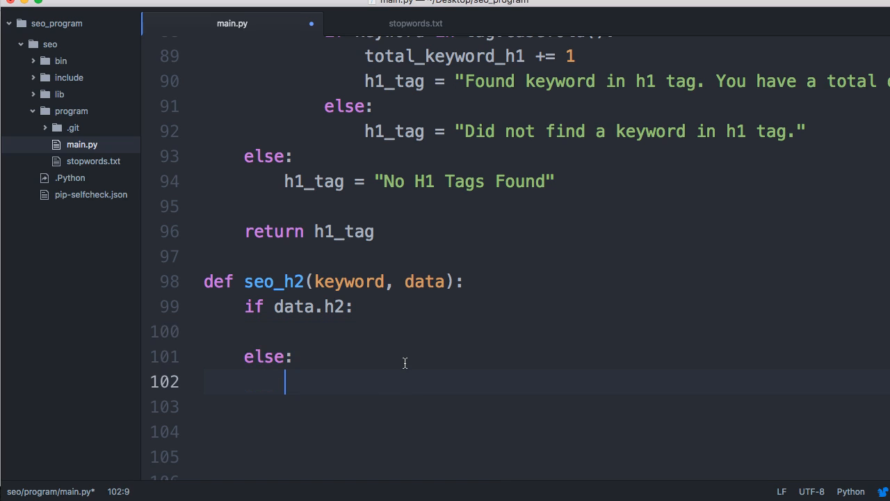
type("h")
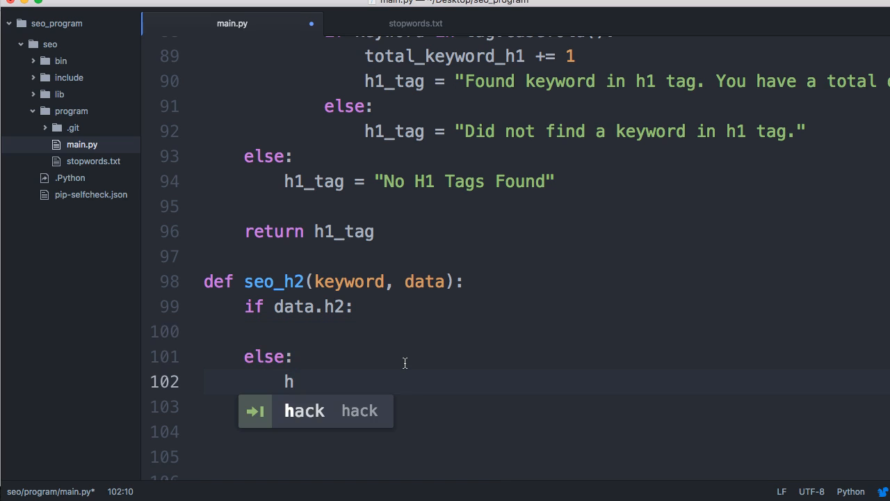
type("2_tag =")
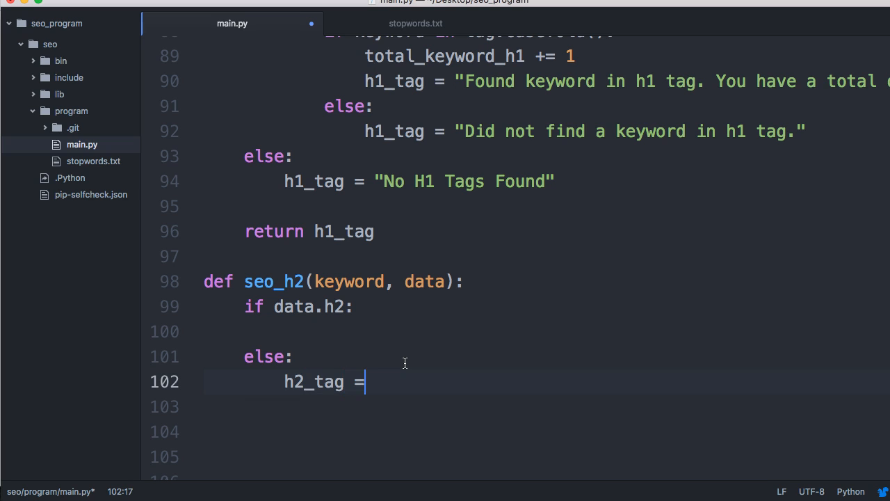
type("\"\"")
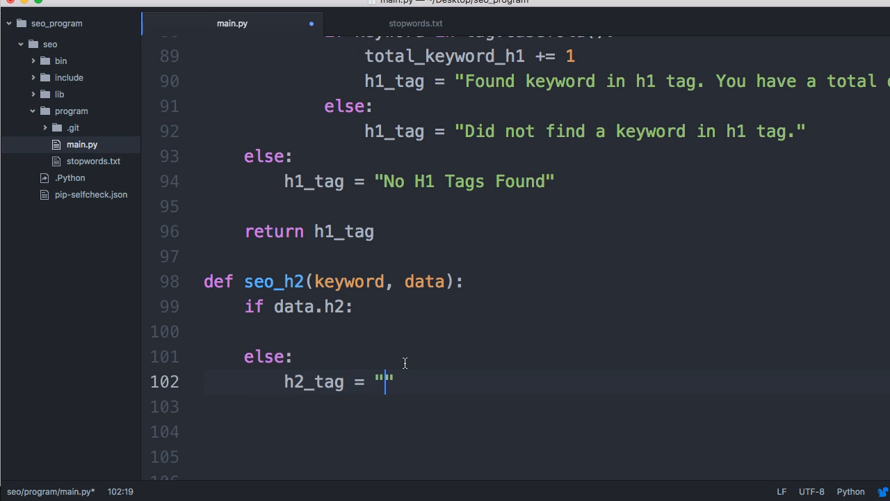
type("No h")
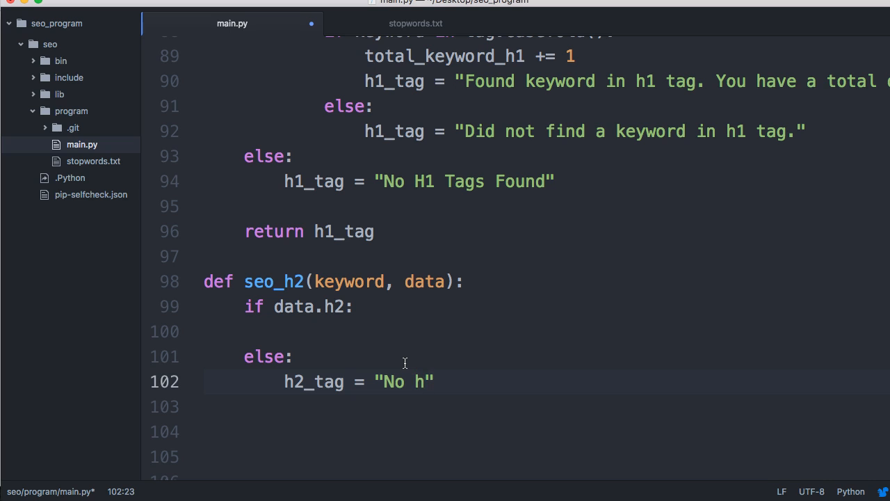
type("2 tags")
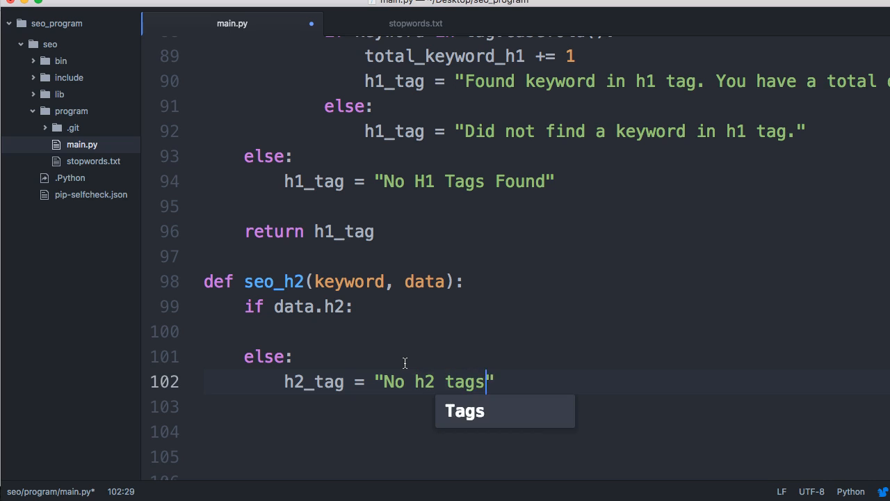
type("found. You should have a")
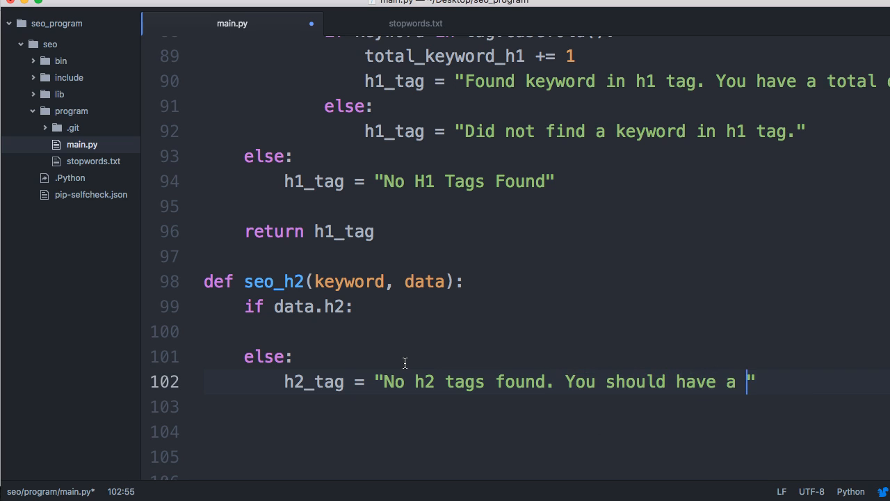
type("tleast o")
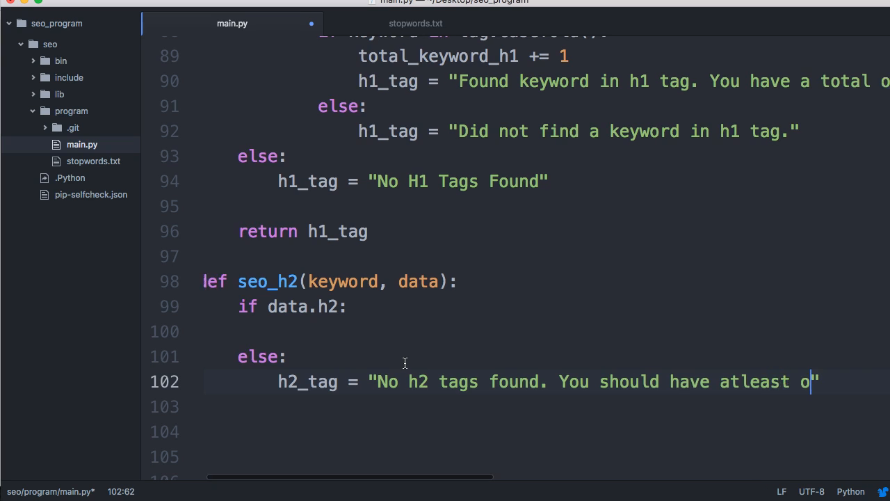
type("ne conta")
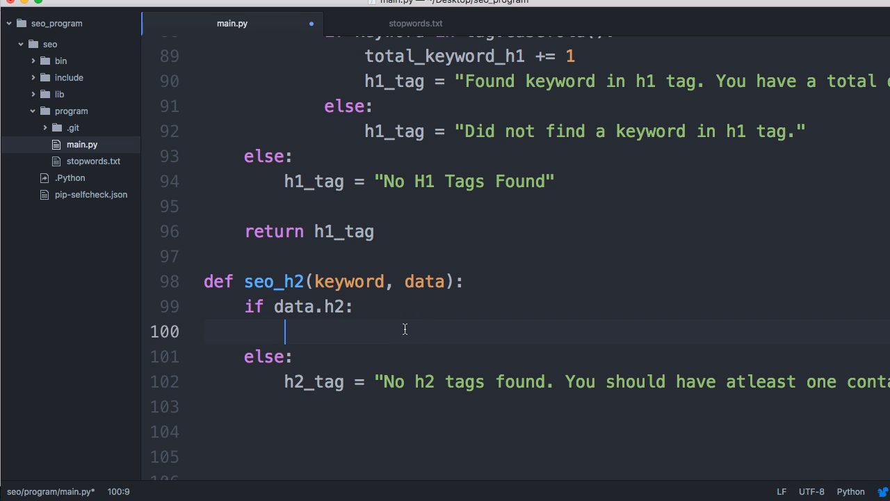
Step: Inside the if branch, assign all_tags = data.find_all('h2')
type("all_tags")
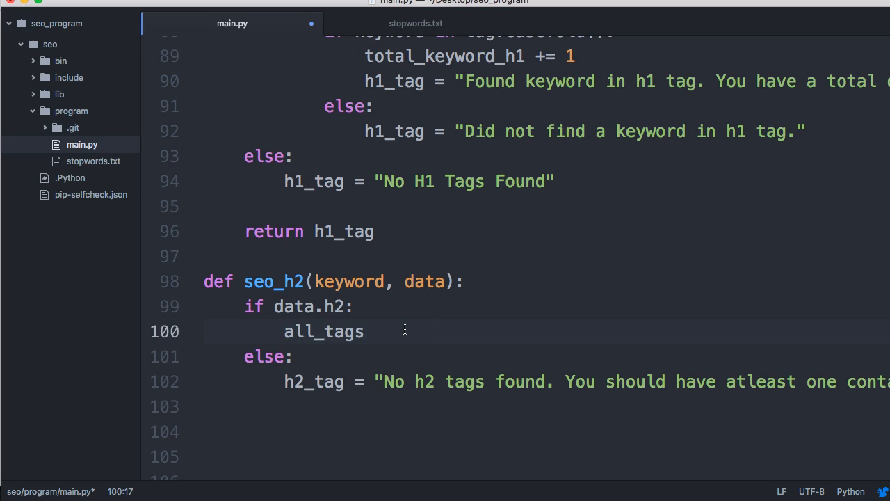
type("=")
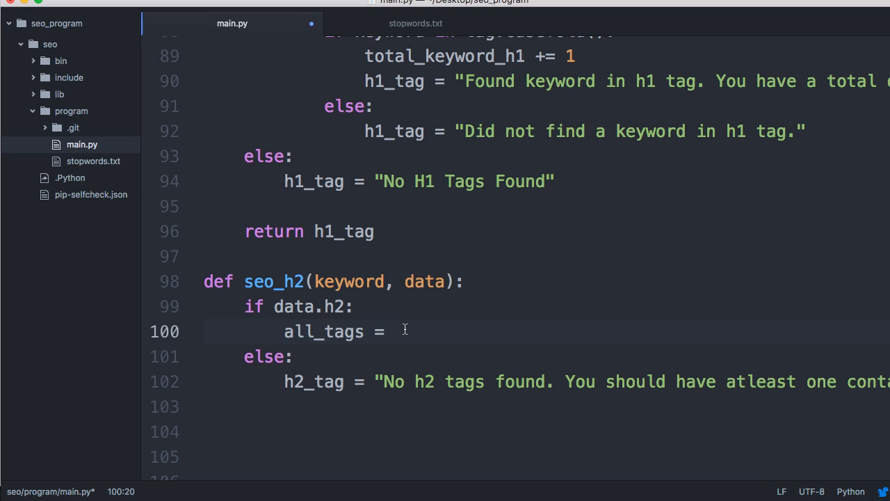
type("data.fin")
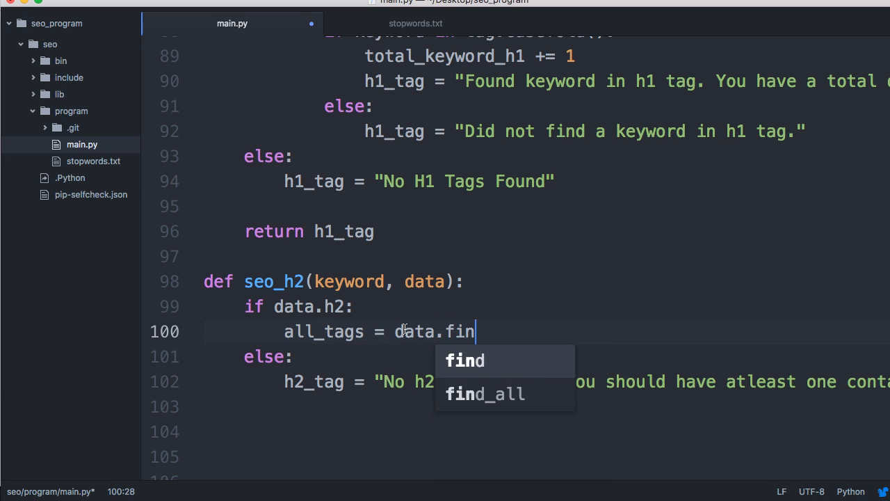
left_click(485, 394)
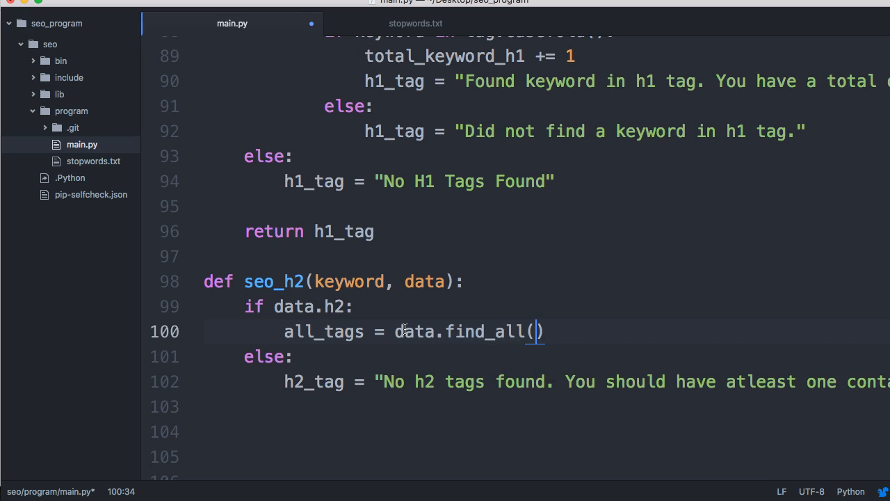
type("''")
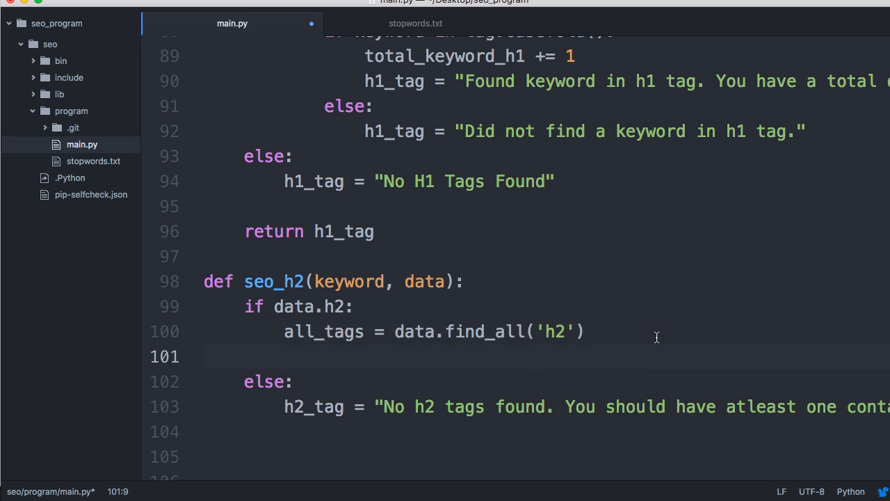
Step: Loop over all_tags, converting each with tag = str(tag.string)
type("for tag in")
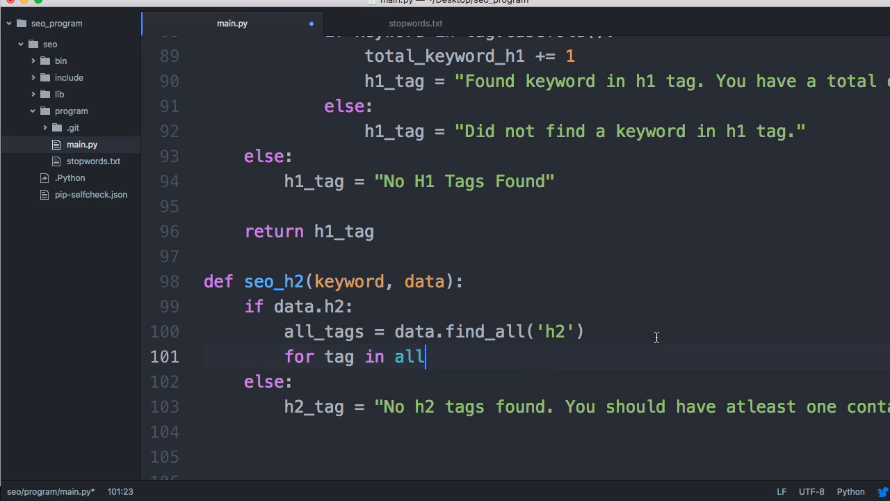
type("all")
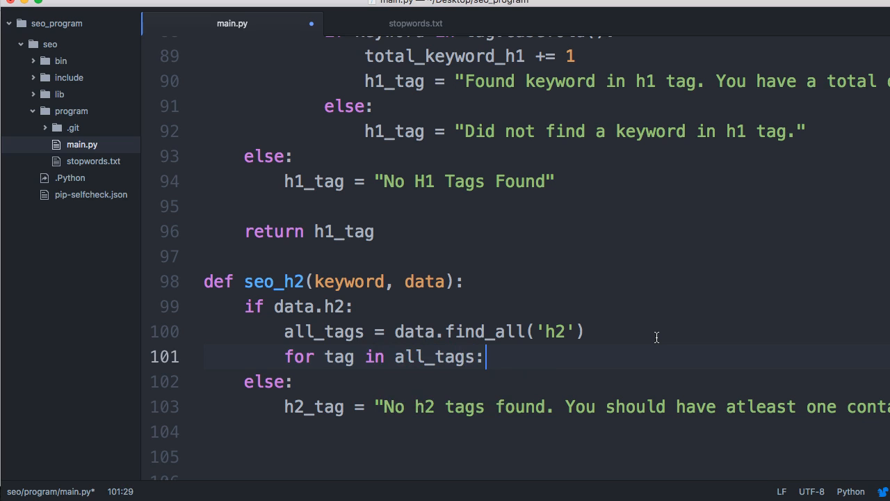
scroll("up", 3)
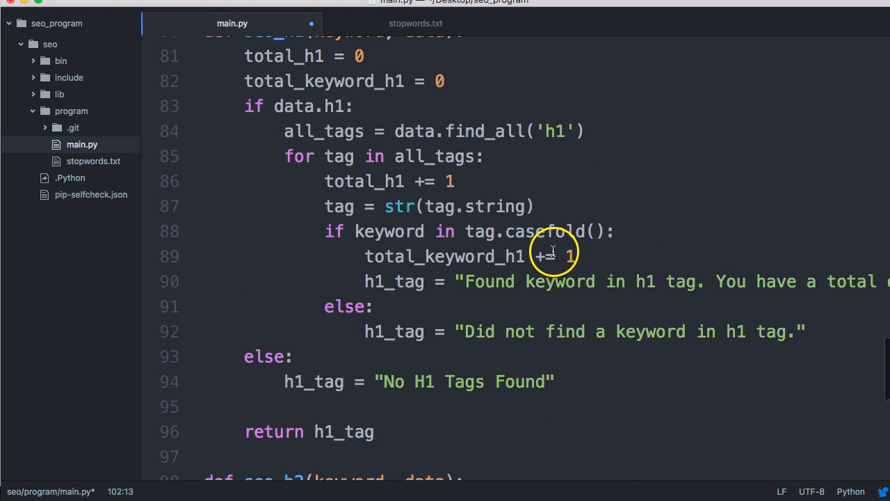
scroll("down", 3)
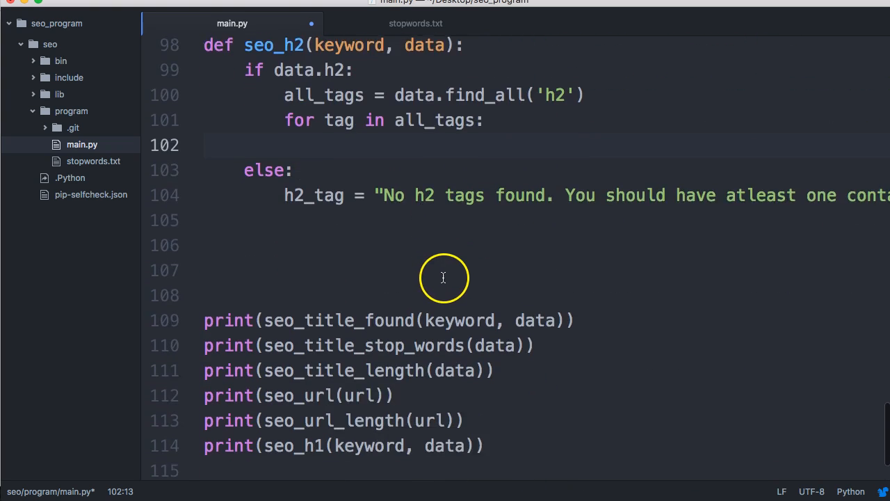
scroll("up", 3)
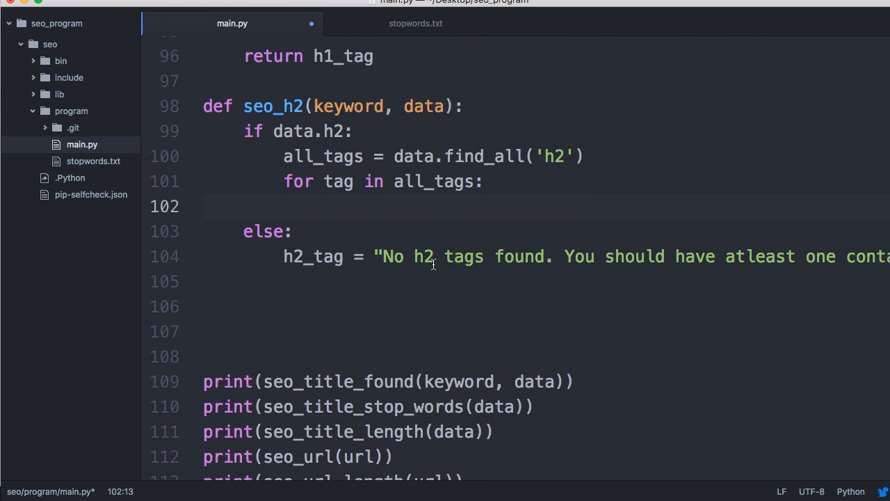
type("tag =")
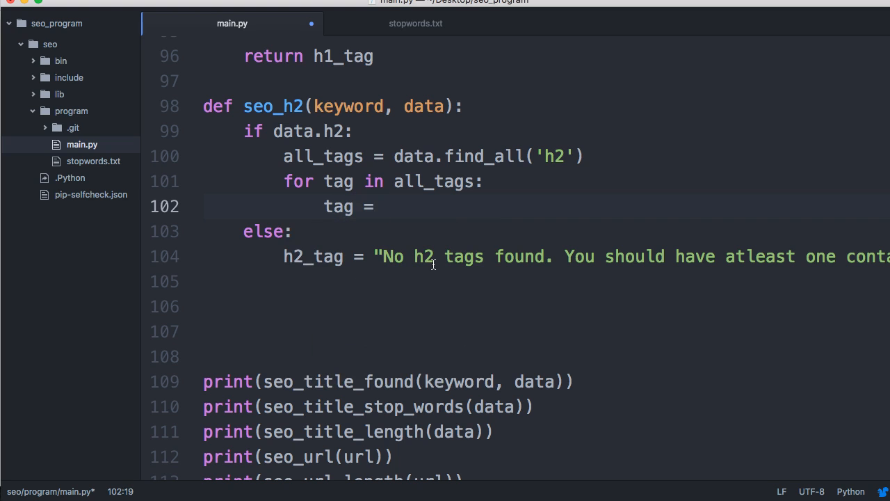
type("str(tag.")
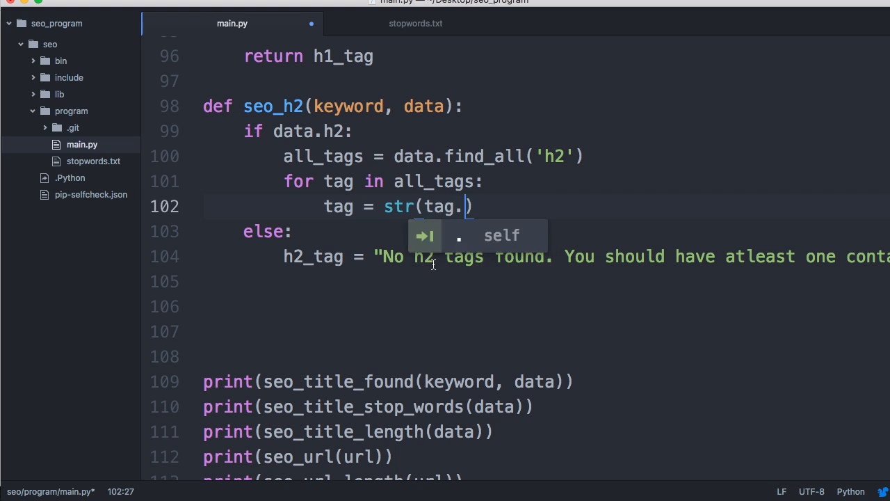
type("string")
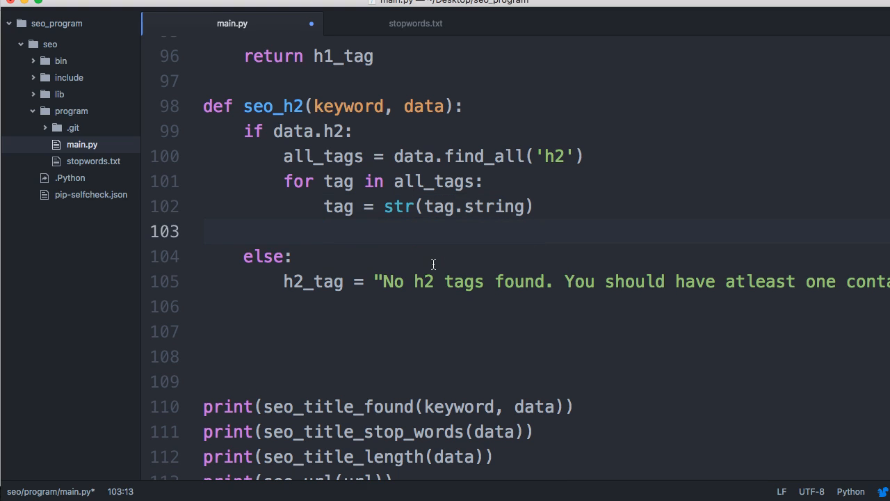
Step: Add if keyword in tag.casefold() setting h2_tag to a 'Found your keyword in at...' message
type("if")
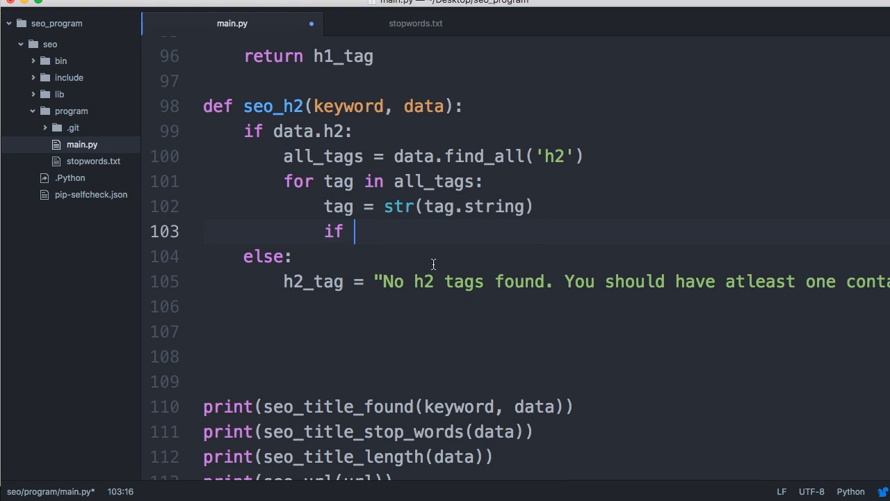
type("keyword in")
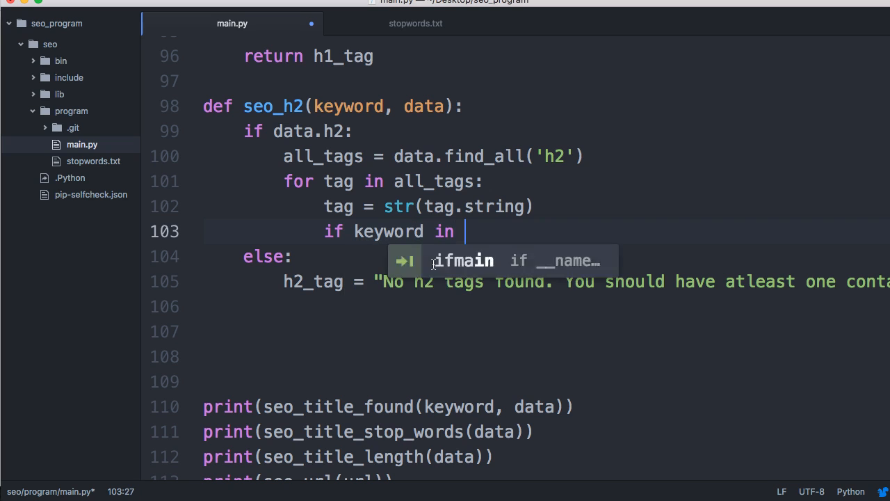
type("tag.")
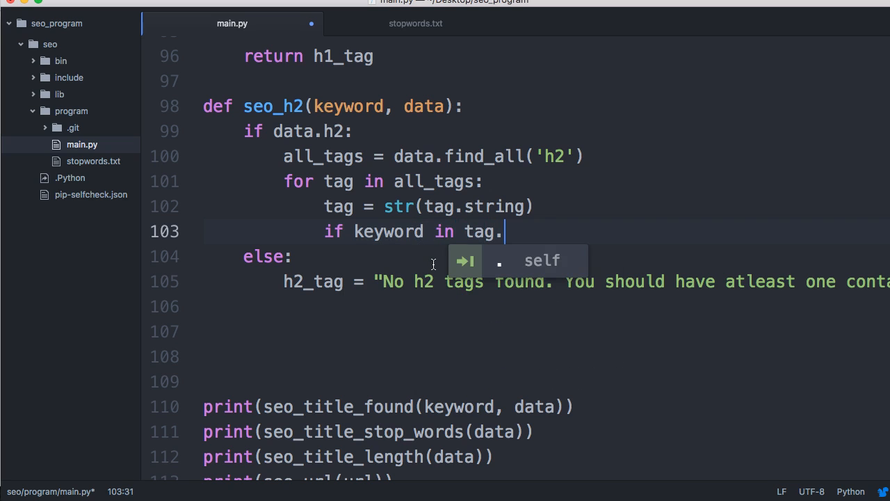
type("casefold():")
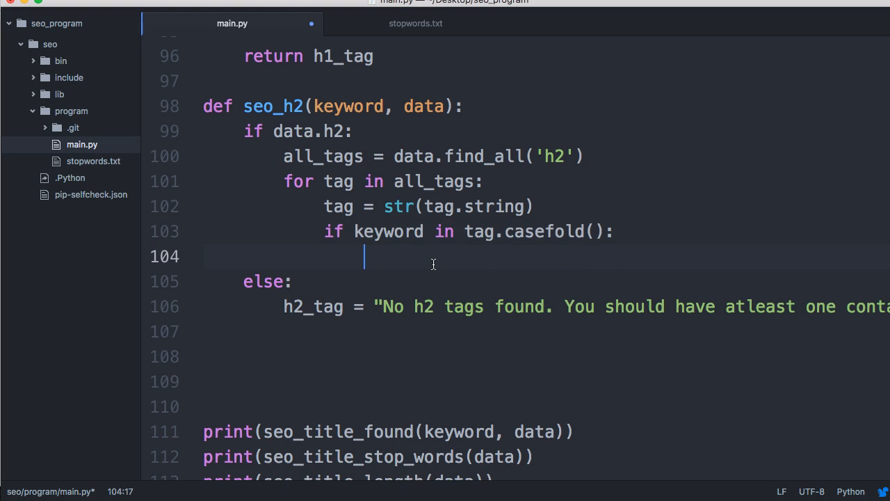
type("h2")
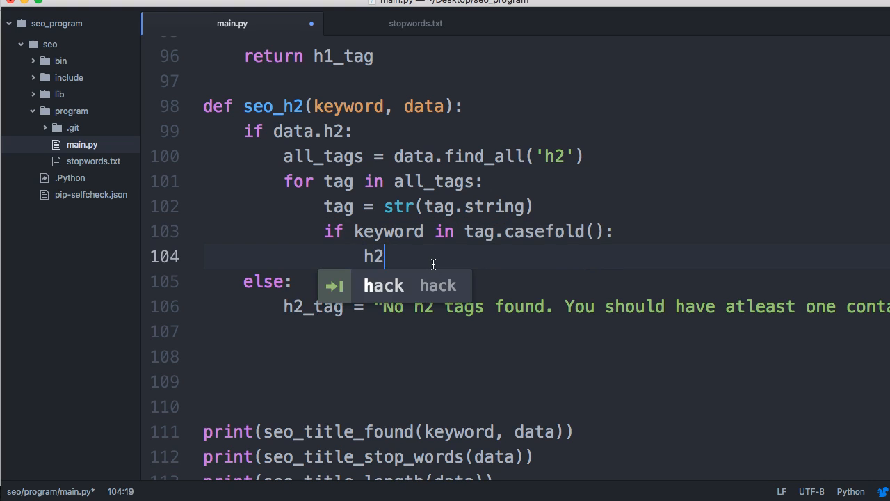
type("_tag = \"")
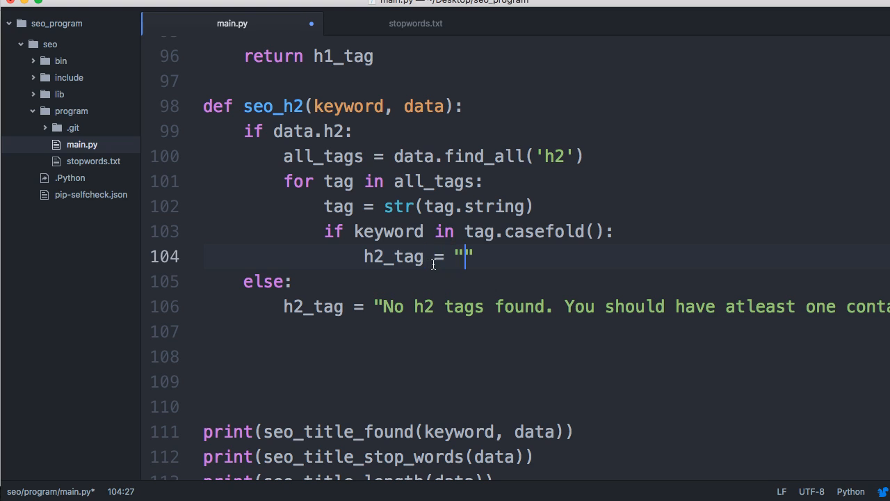
type("Found")
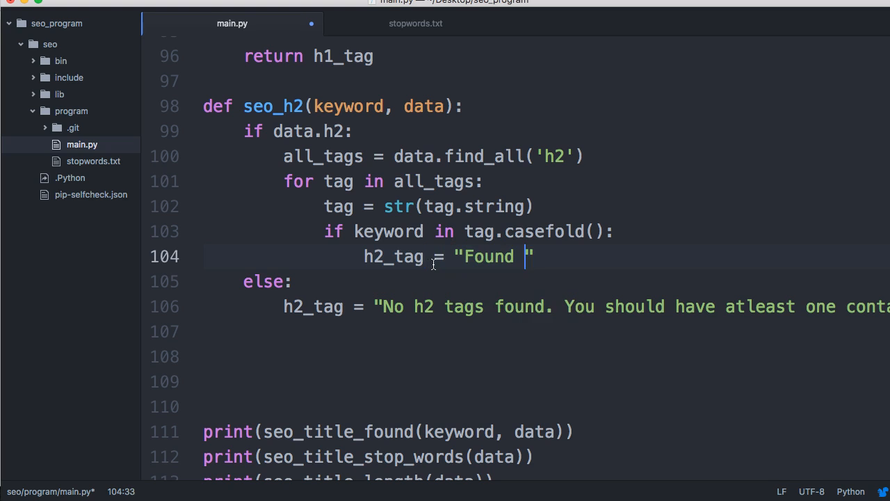
type("your keyword")
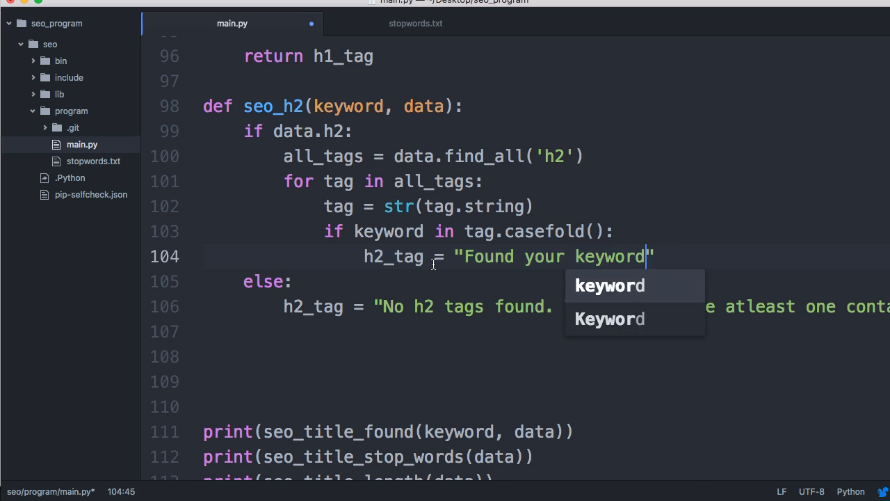
type("in atleast one h2 tag")
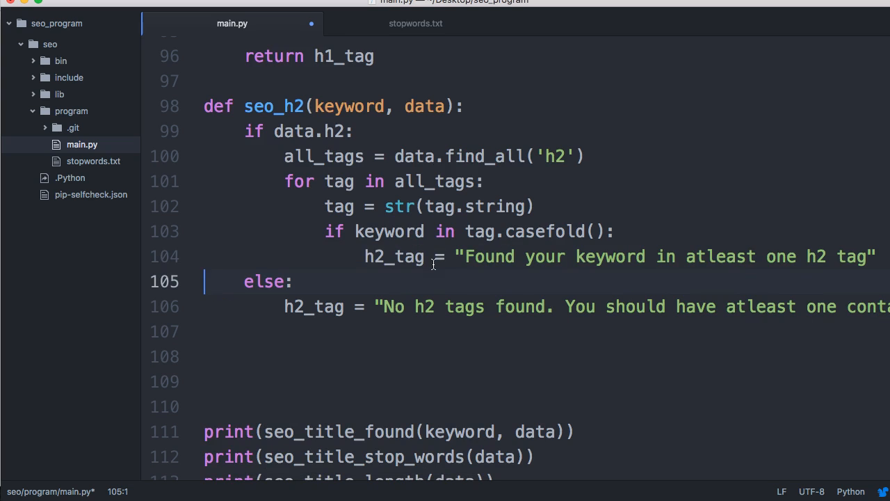
scroll("right", 3)
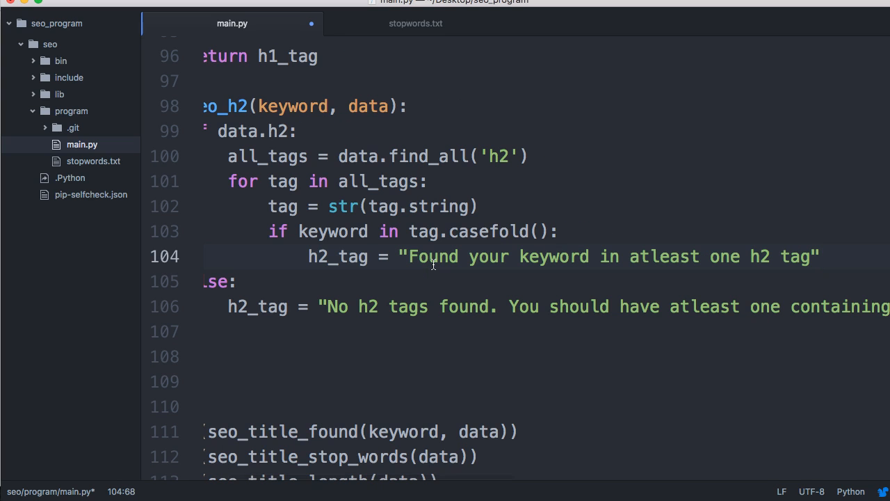
left_click(819, 256)
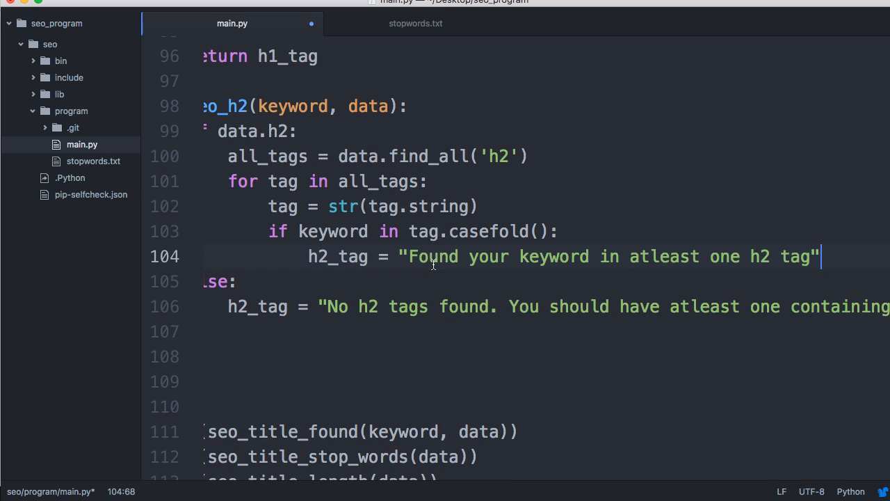
key("enter")
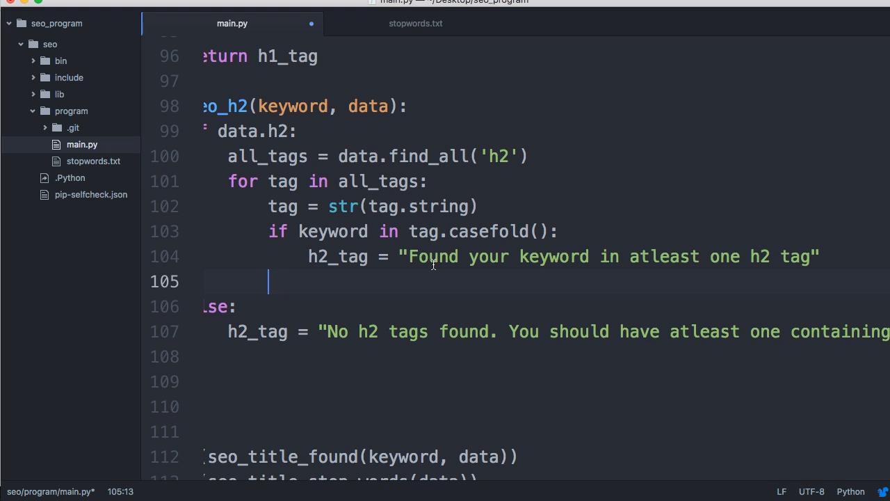
Step: Add an else setting h2_tag to 'We did not find your keyword in a single h2 tag...'
type("else:")
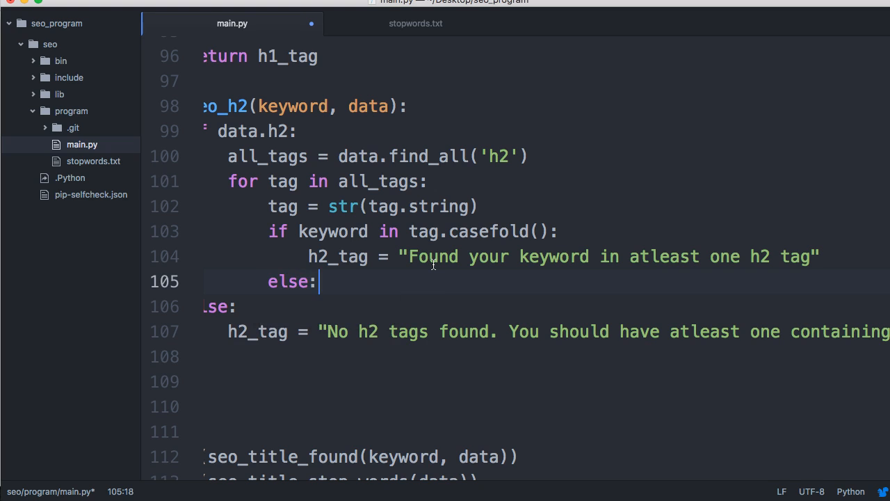
key("enter")
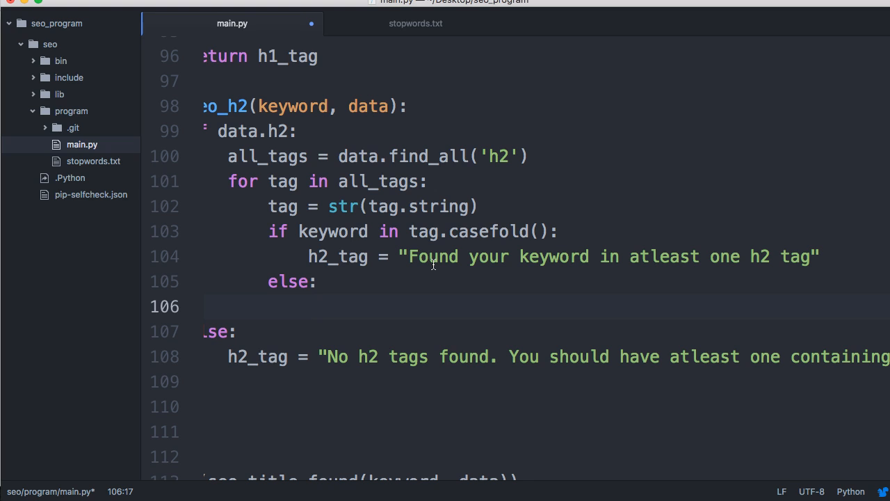
type("h2_tag =")
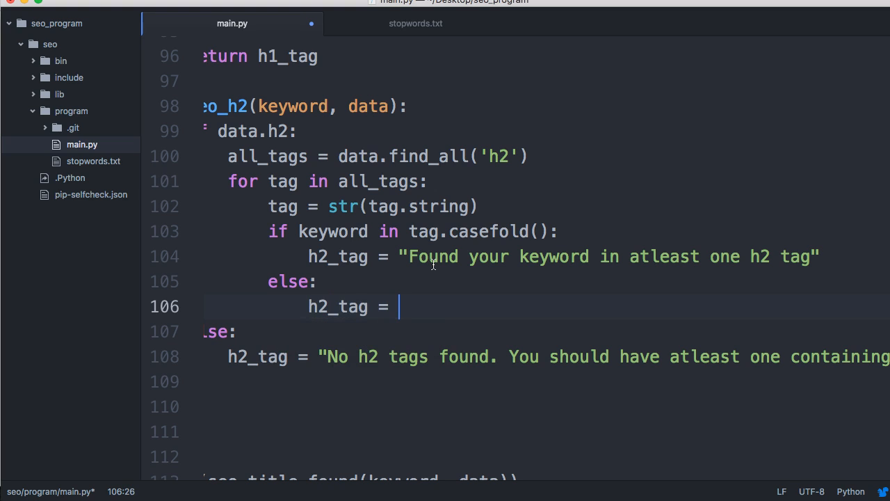
type("\"\"")
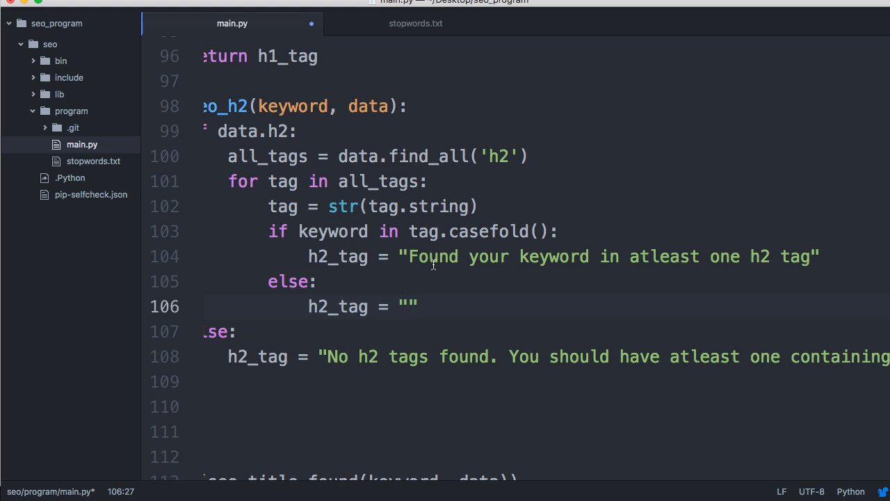
type("We")
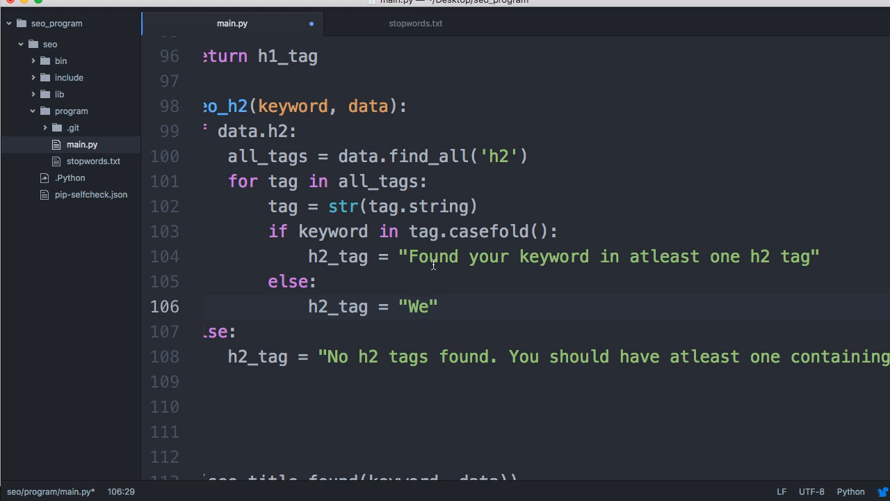
type("did not find")
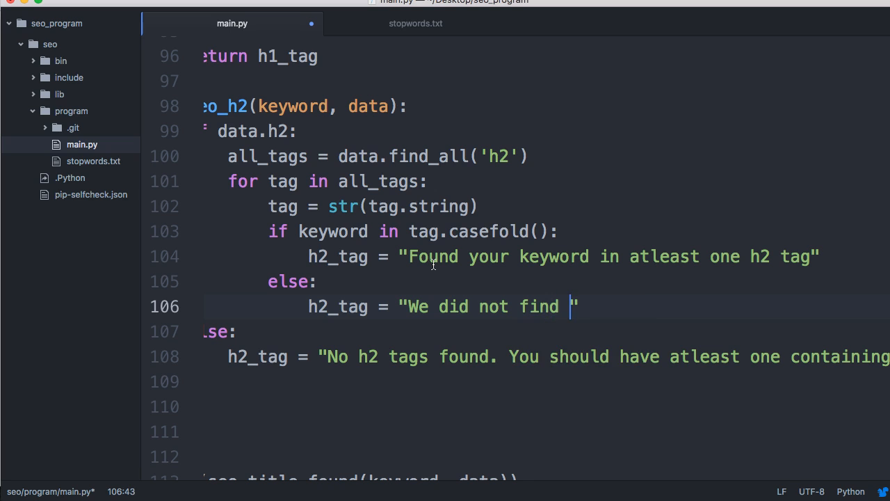
type("your keyword in a sin")
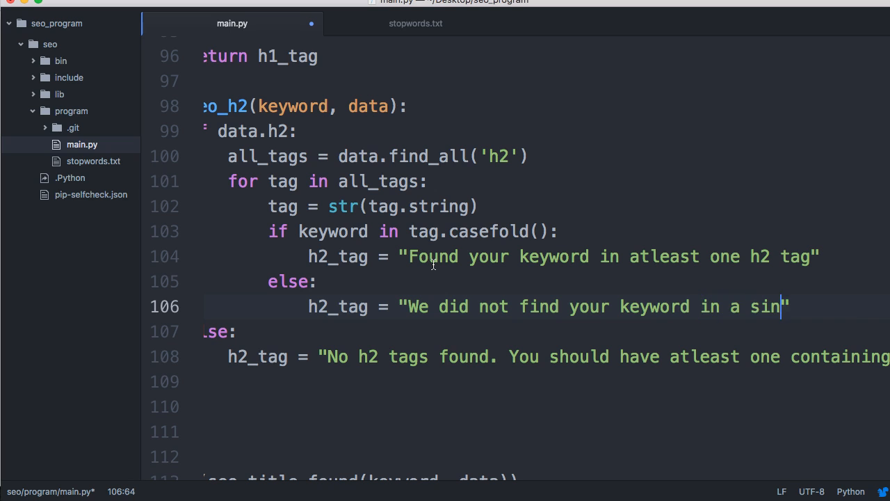
type("gle h2 tag. You should add your")
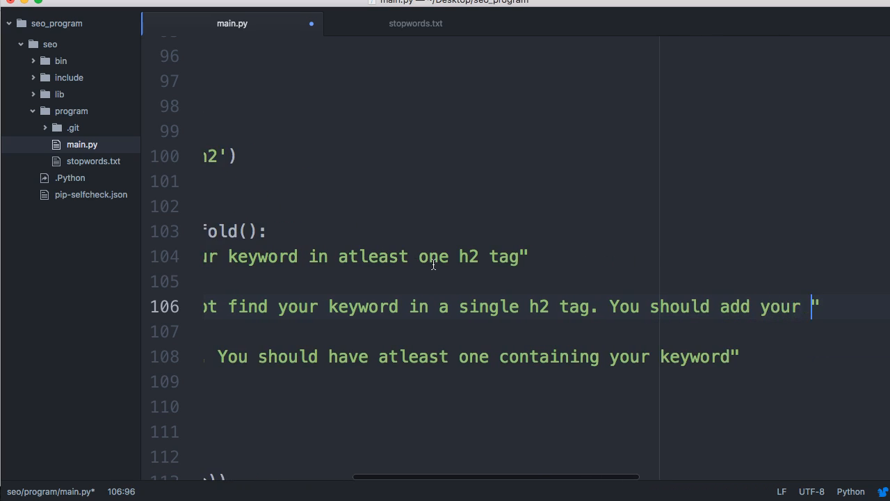
type("keyword.")
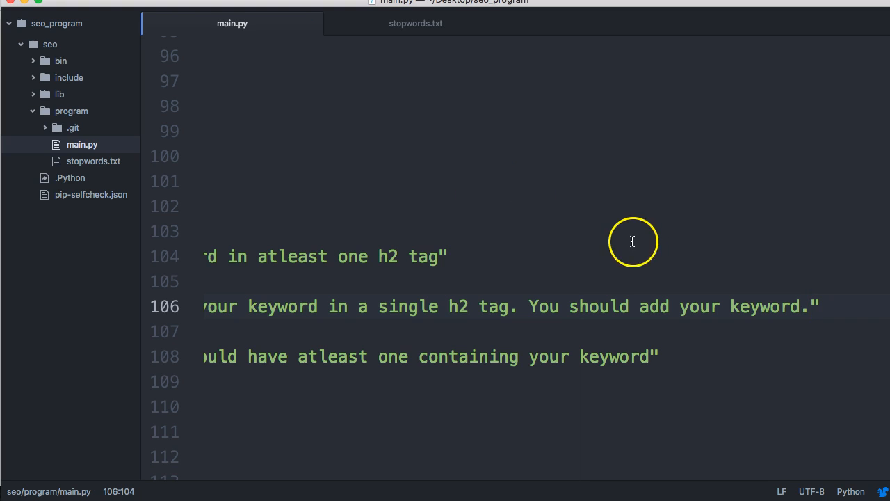
Step: Replace 'your keyword' with {} plus .format(keyword), ending the message 'to h2 tag'
left_click(680, 306)
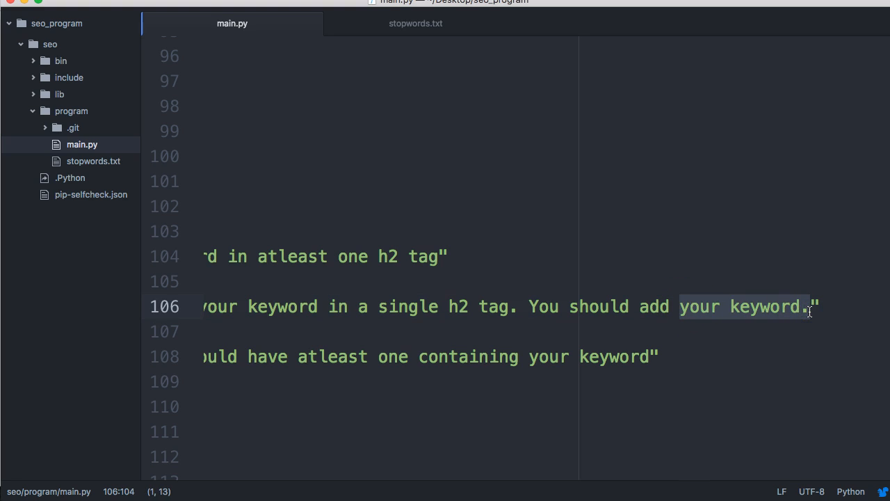
key("Delete")
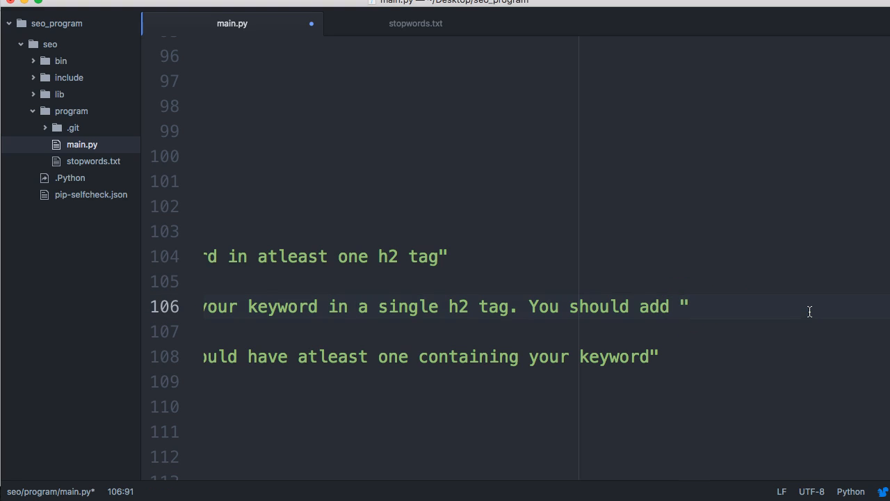
type("{}")
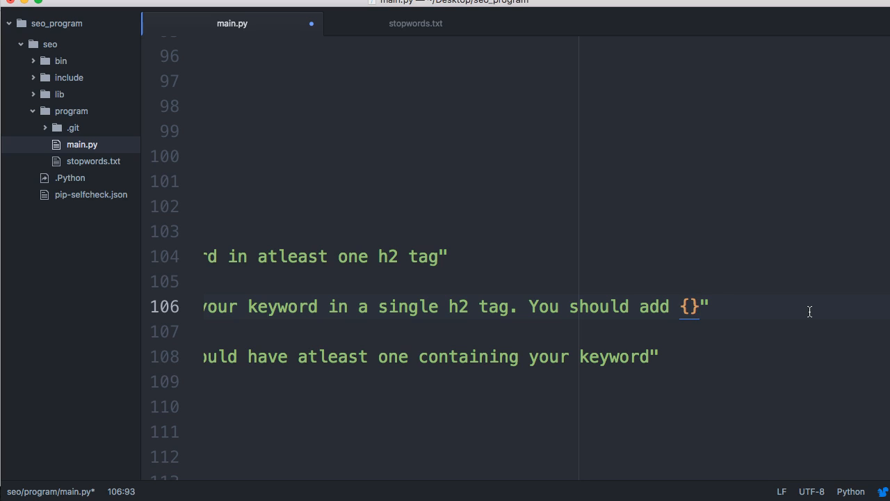
type(".form")
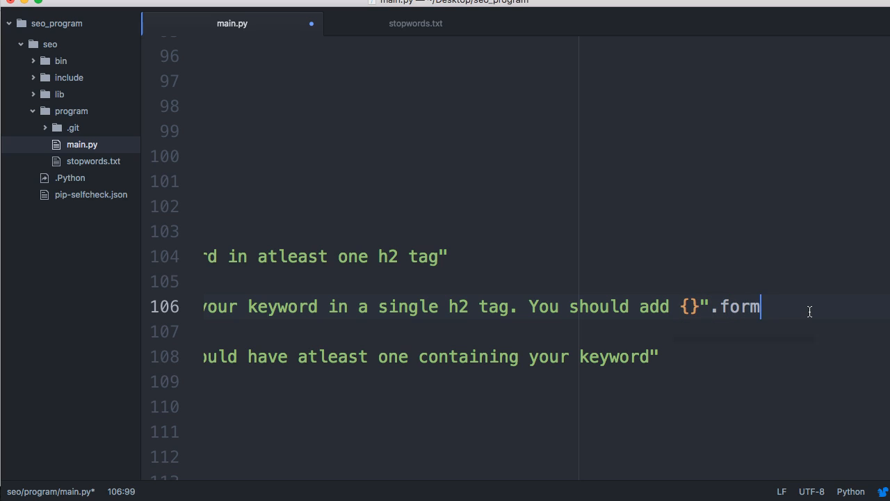
type("at()")
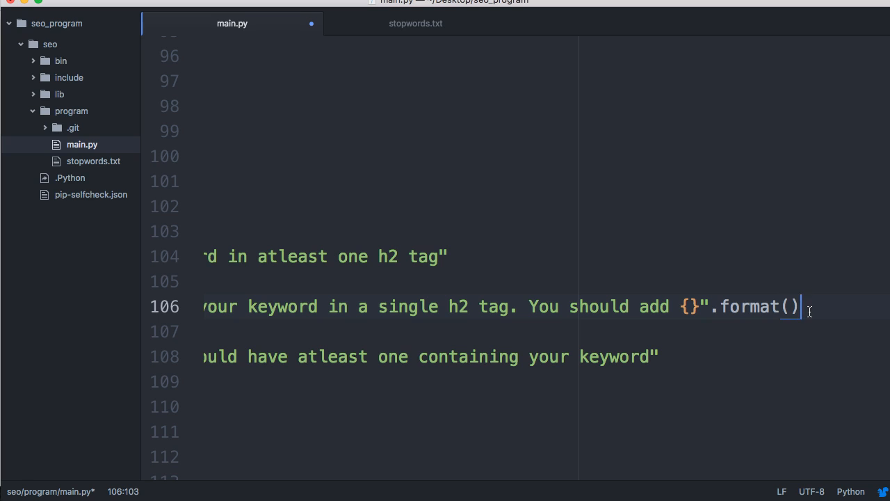
type("keyword")
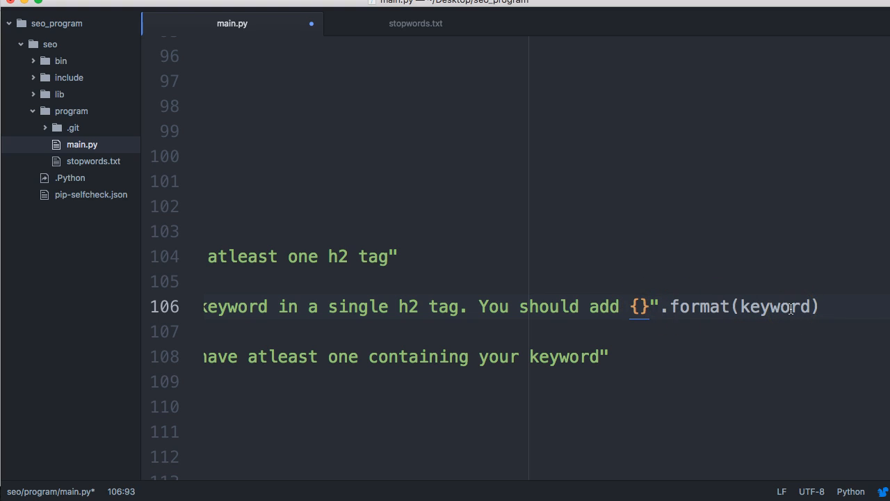
type("to")
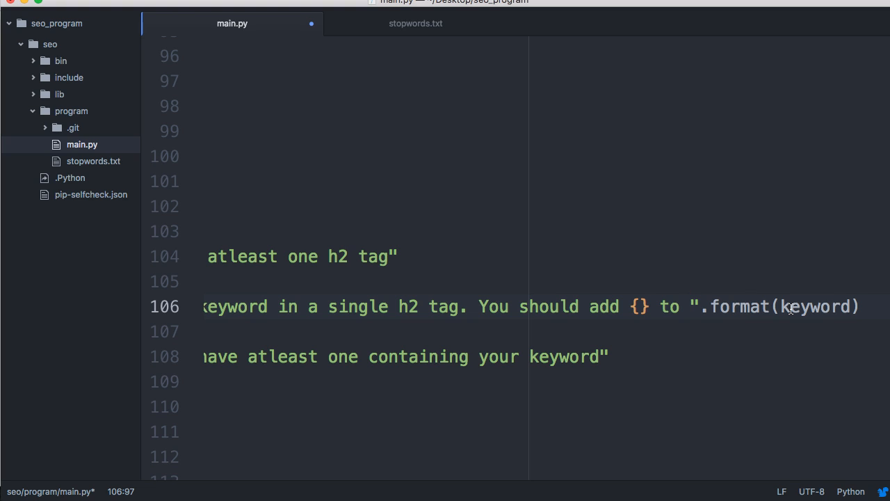
type("h2 tag")
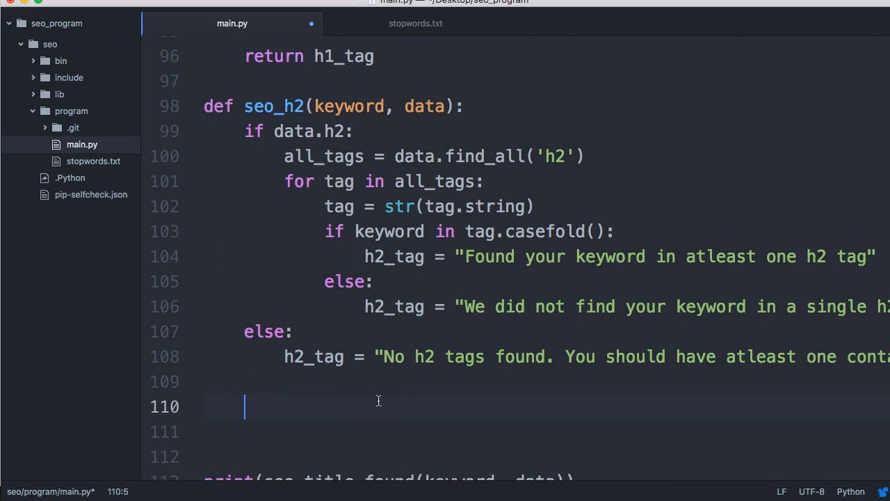
Step: Return h2_tag from seo_h2 and add print(se0_h2(keyword, data)) below the prints
type("return")
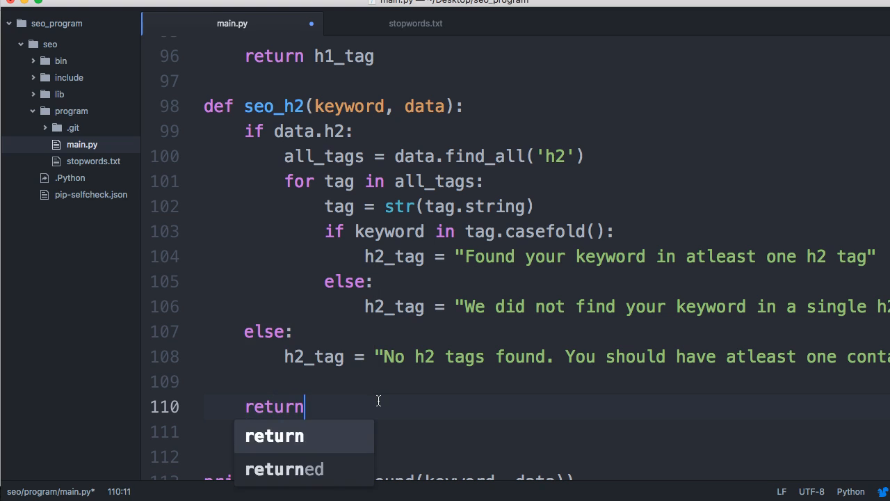
type("h2_tag")
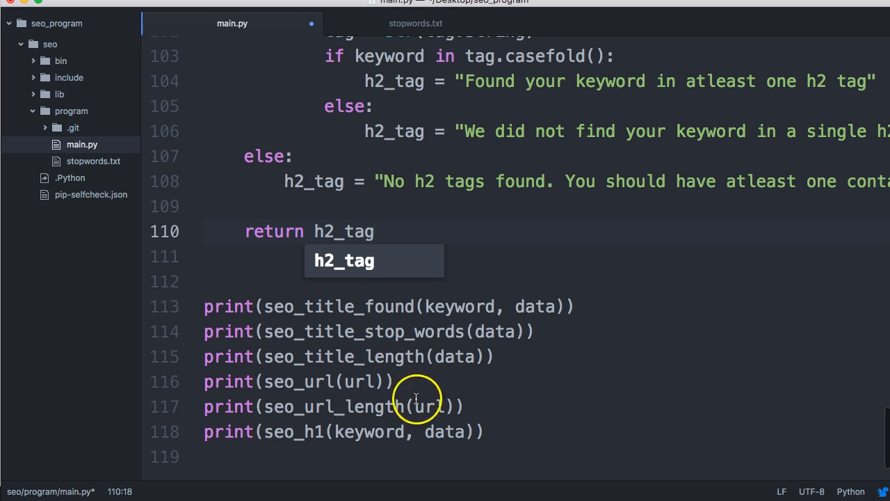
type("print(se")
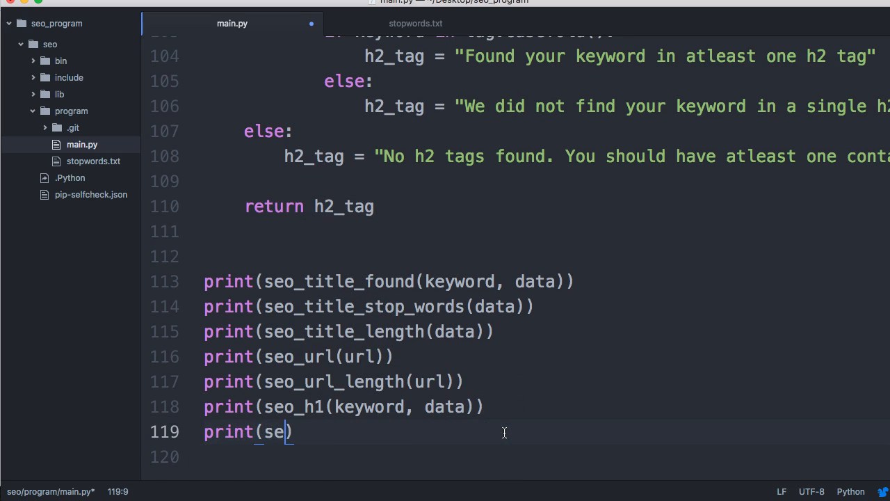
type("0_")
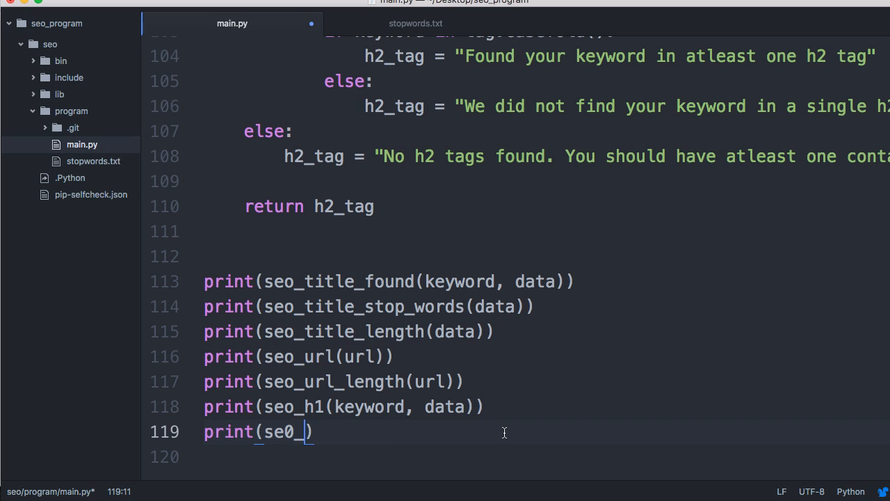
type("h2(keyword,")
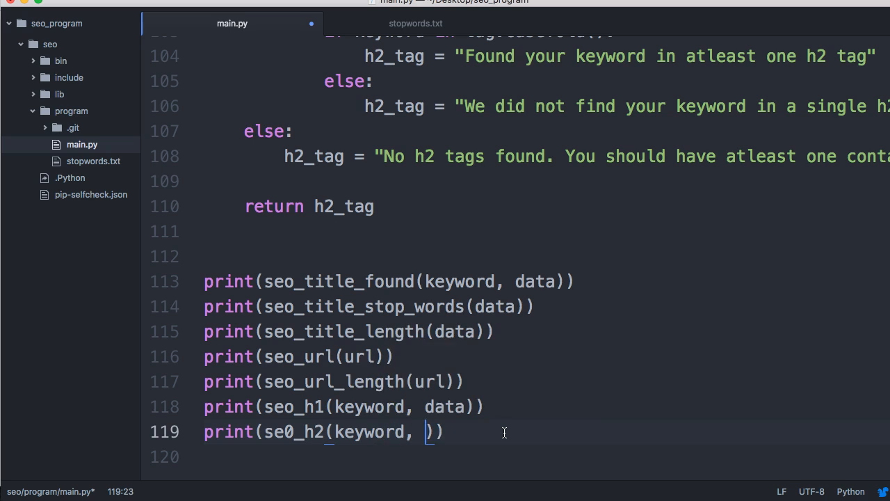
type("data")
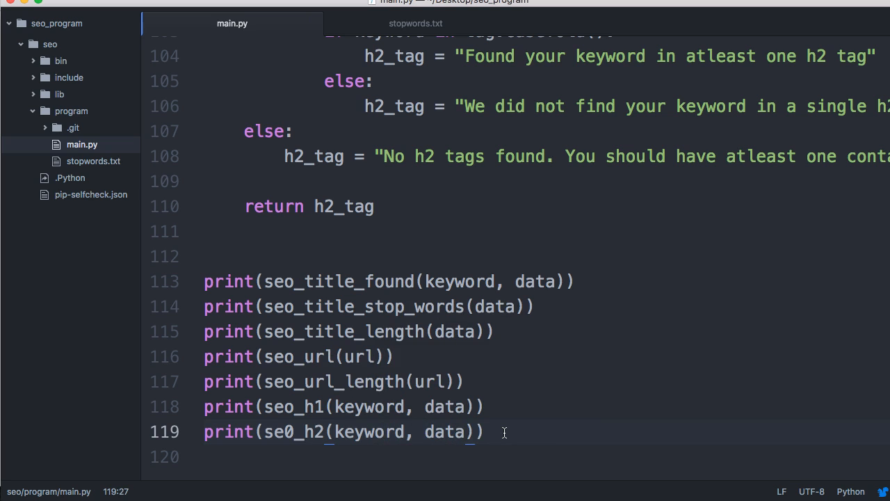
left_click(467, 431)
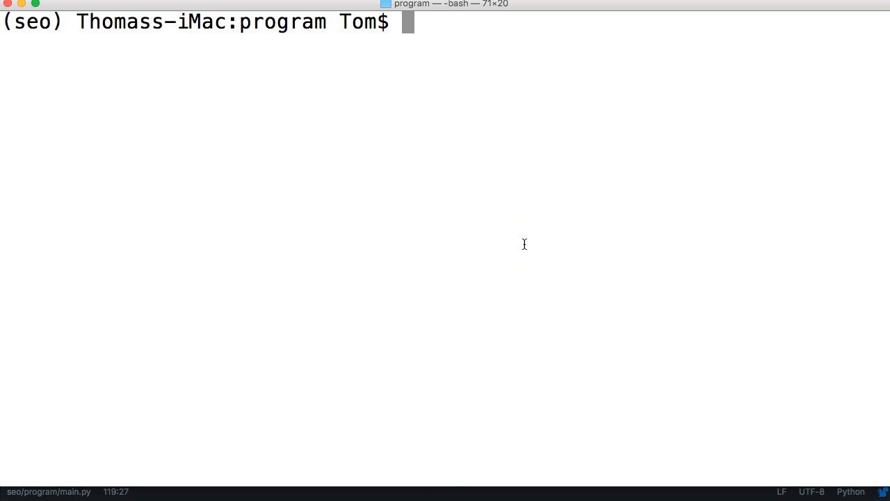
Step: Run main.py on the mastercode.online curriculum URL with keyword 'python', hitting a NameError
type("git commit -m \"url length\"")
type("python3 main.py")
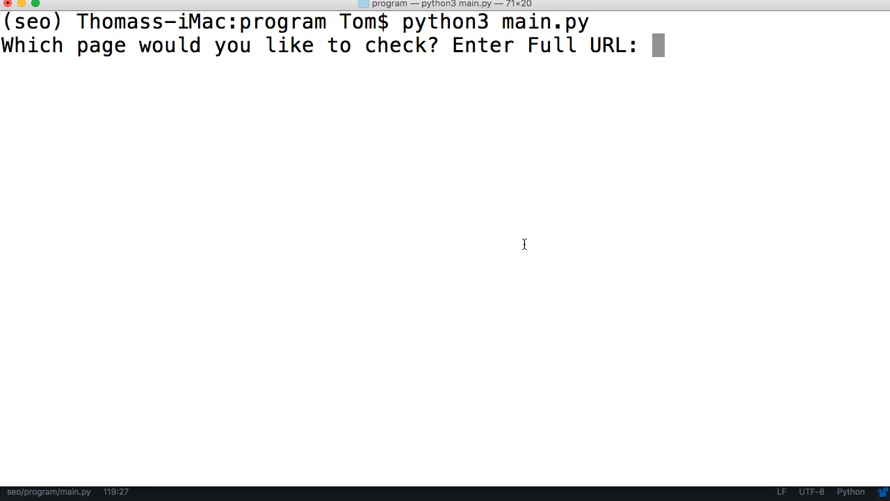
type("http://mastercode.online/course/learn-python-3-example/curriculum/")
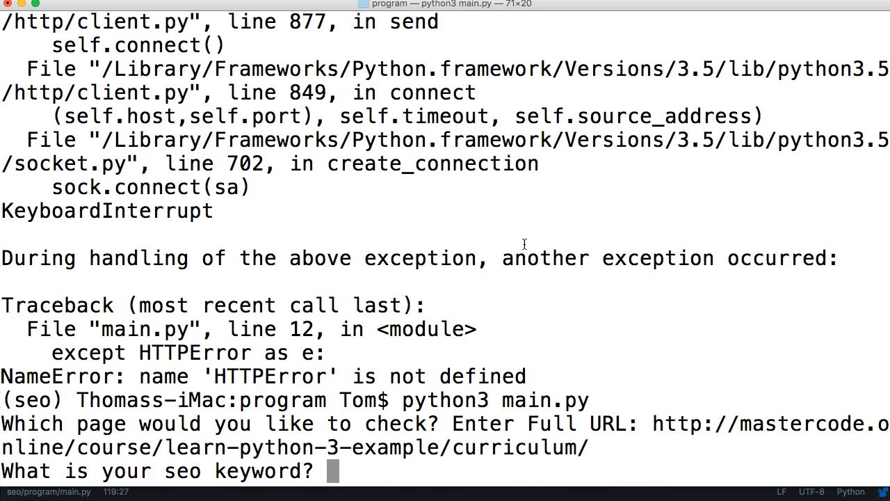
type("python")
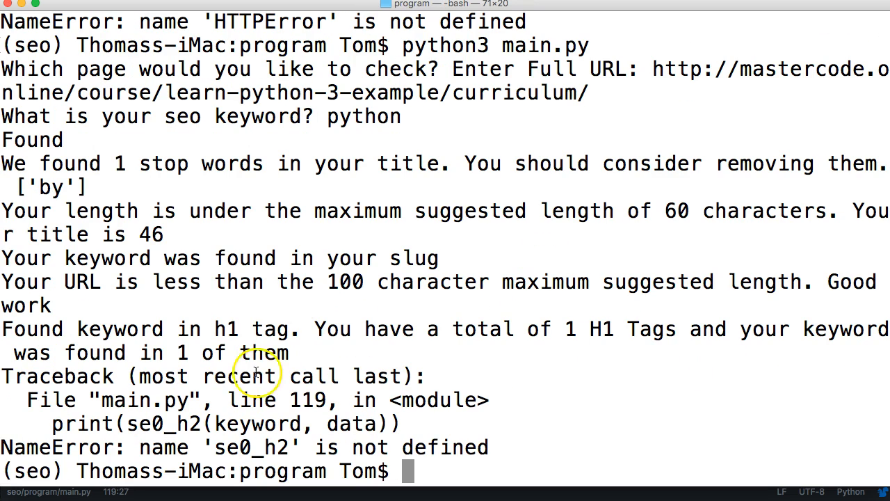
mouse_move(255, 372)
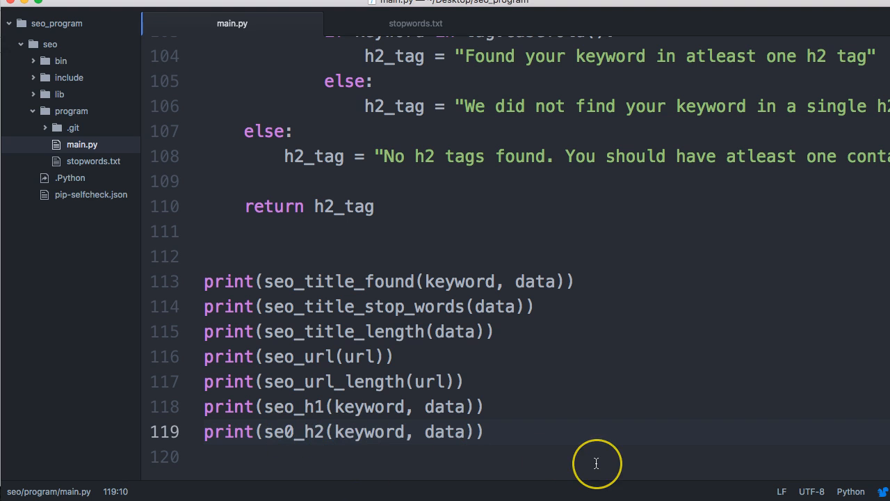
Step: Type the letter o to correct se0_h2 to seo_h2 on line 119
type("o) Thomass-iMac:program Tom$ °")
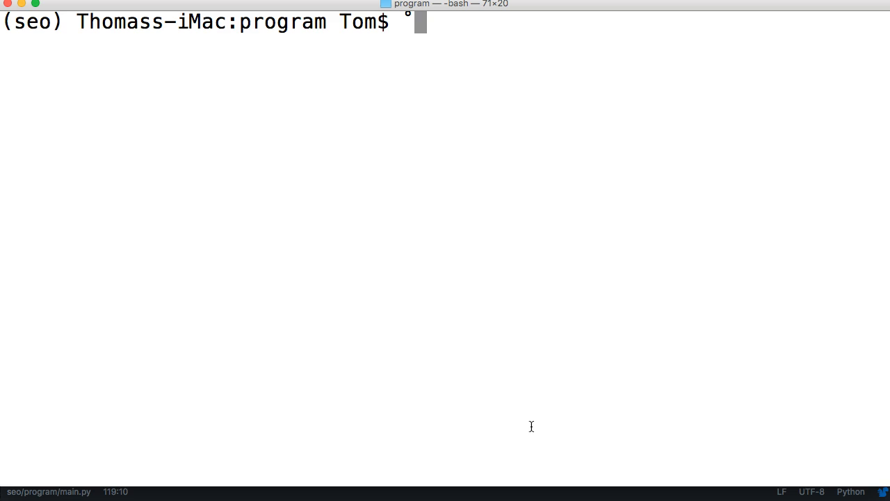
Step: Run 'python3 main.py' in Terminal so it prompts for the page URL to check
type("python3 main.py")
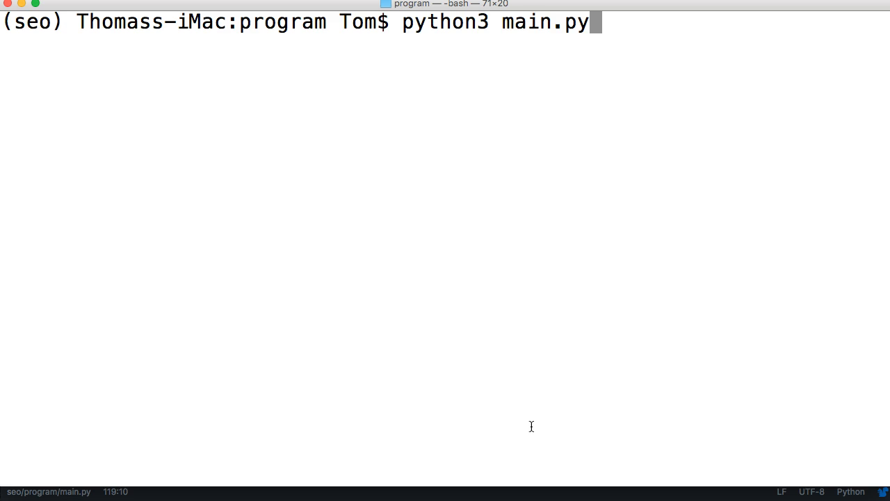
key("Return")
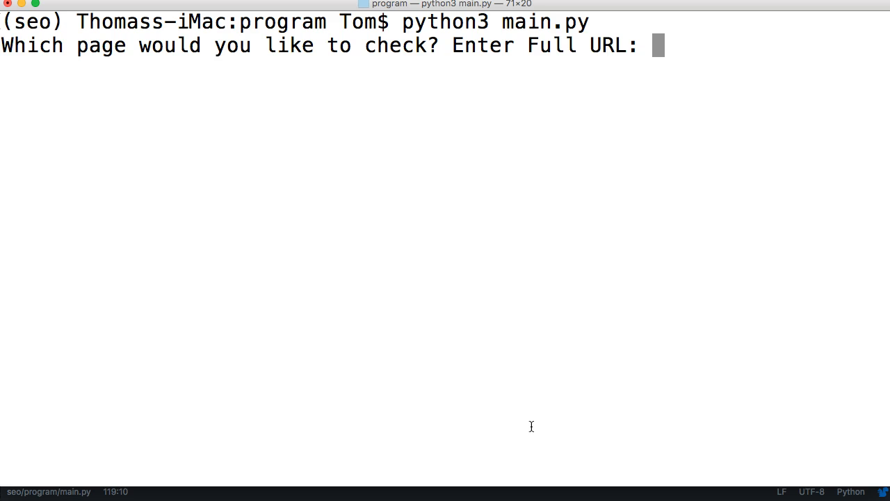